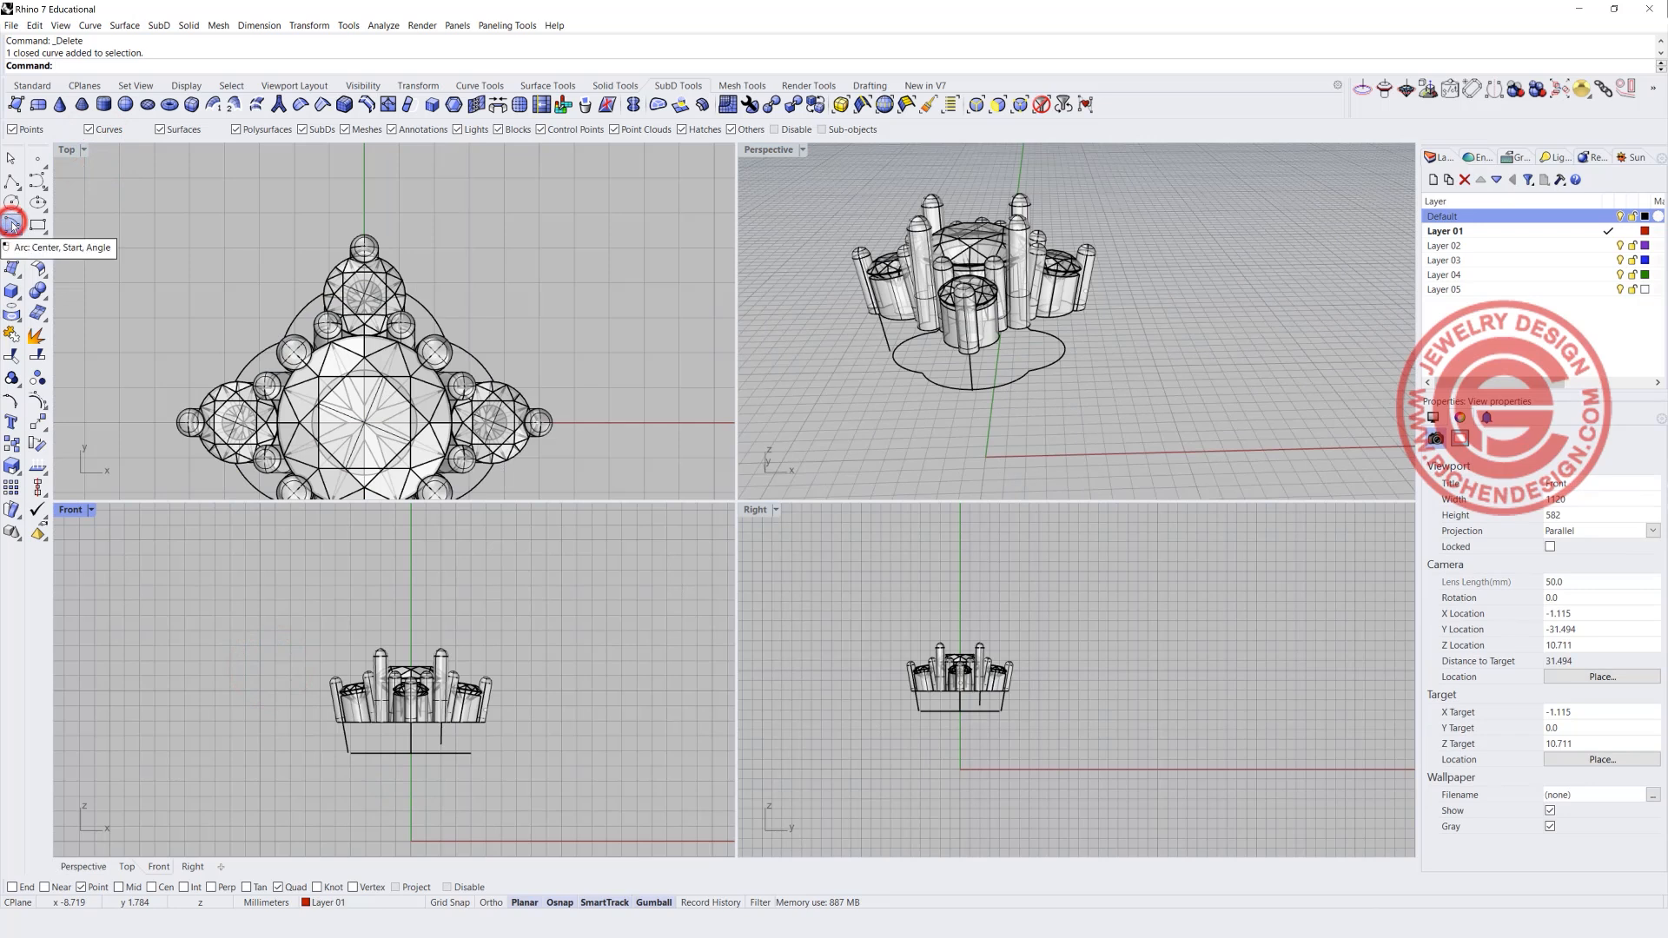
# - Draw a center-start-angle arc under the setting in Front and maximize the Perspective view
pyautogui.click(12, 222)
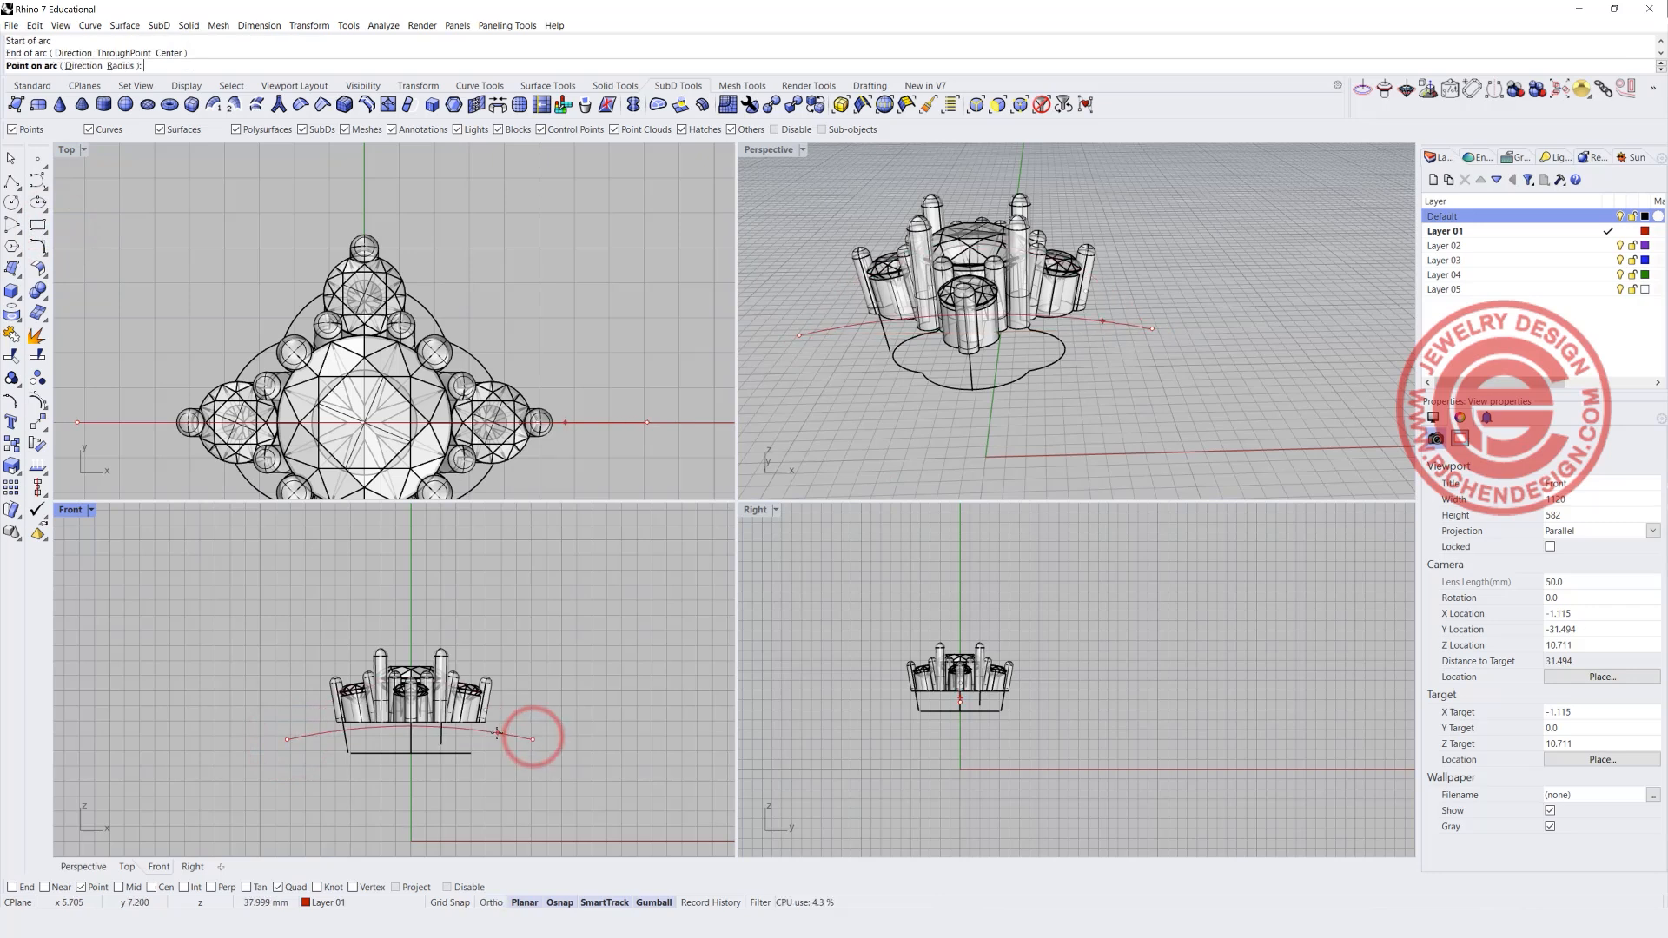
pyautogui.click(532, 737)
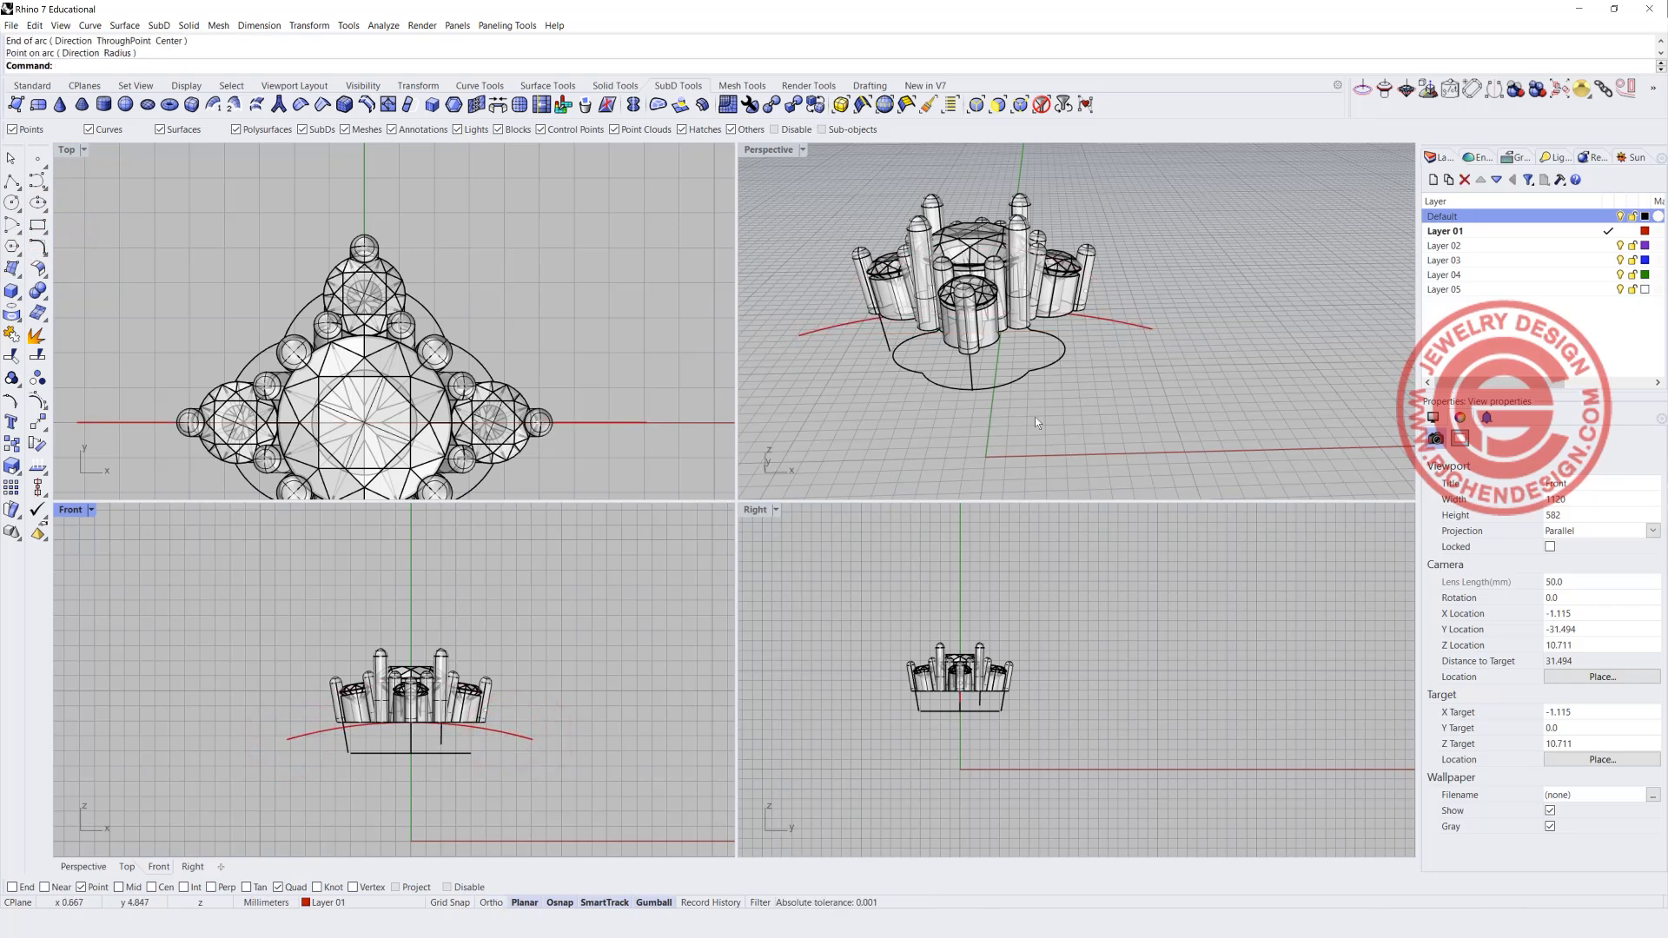
pyautogui.doubleClick(766, 149)
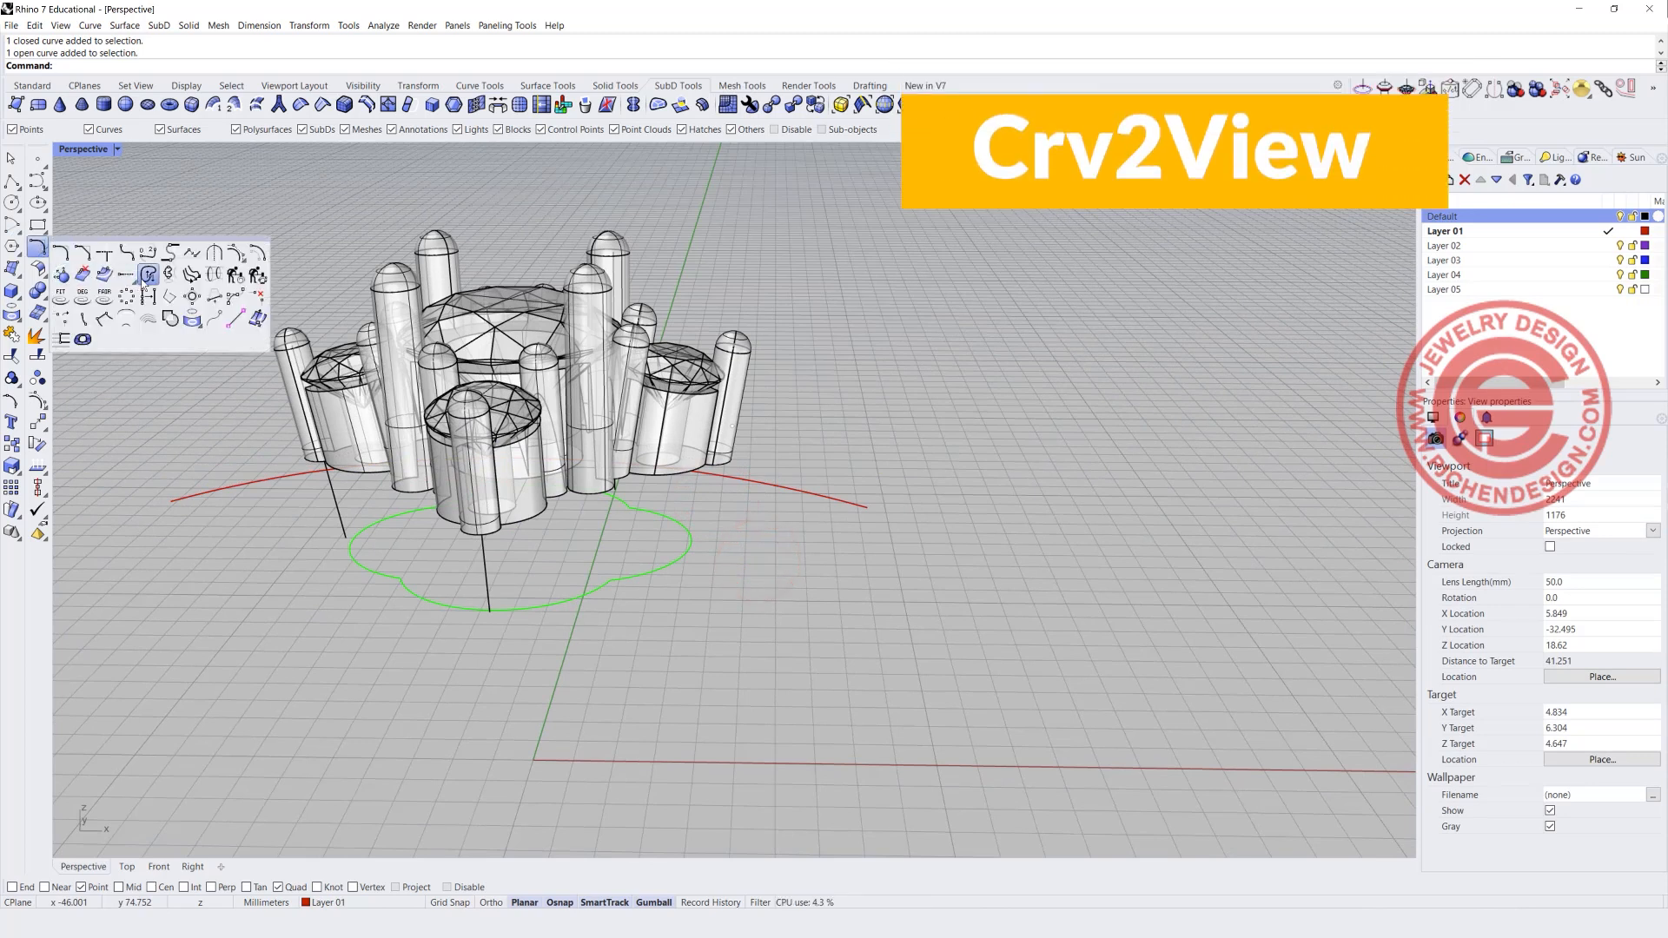
# - Run Crv2View on the arc and the scalloped outline to make one 3D rail curve
pyautogui.click(149, 275)
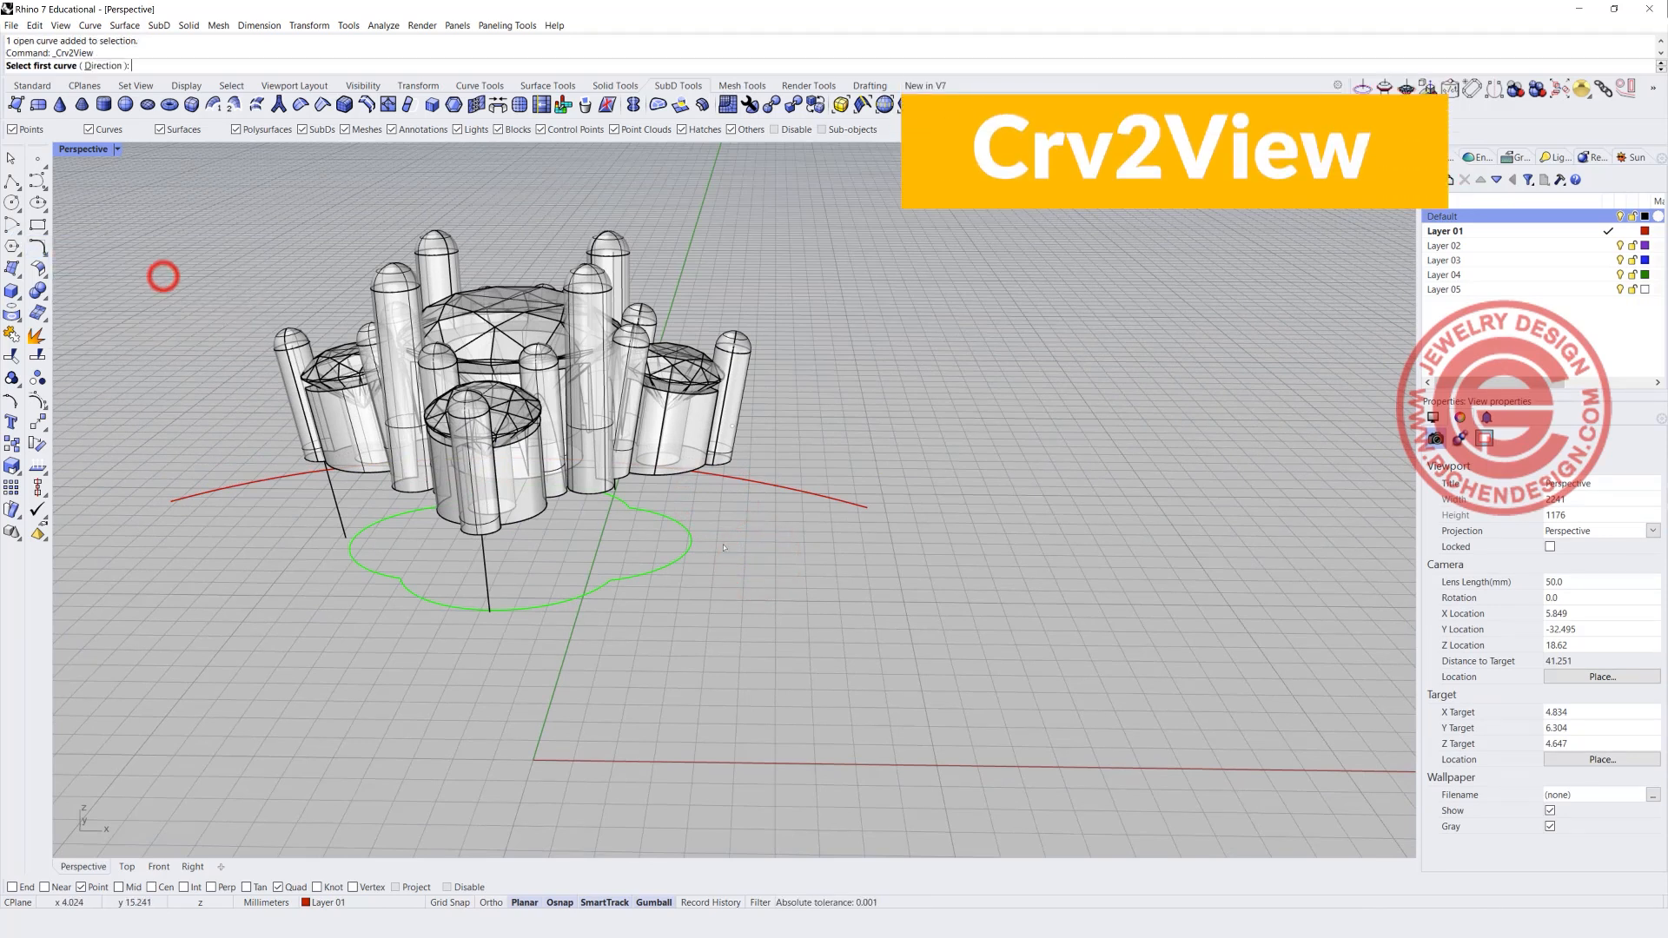
pyautogui.click(766, 485)
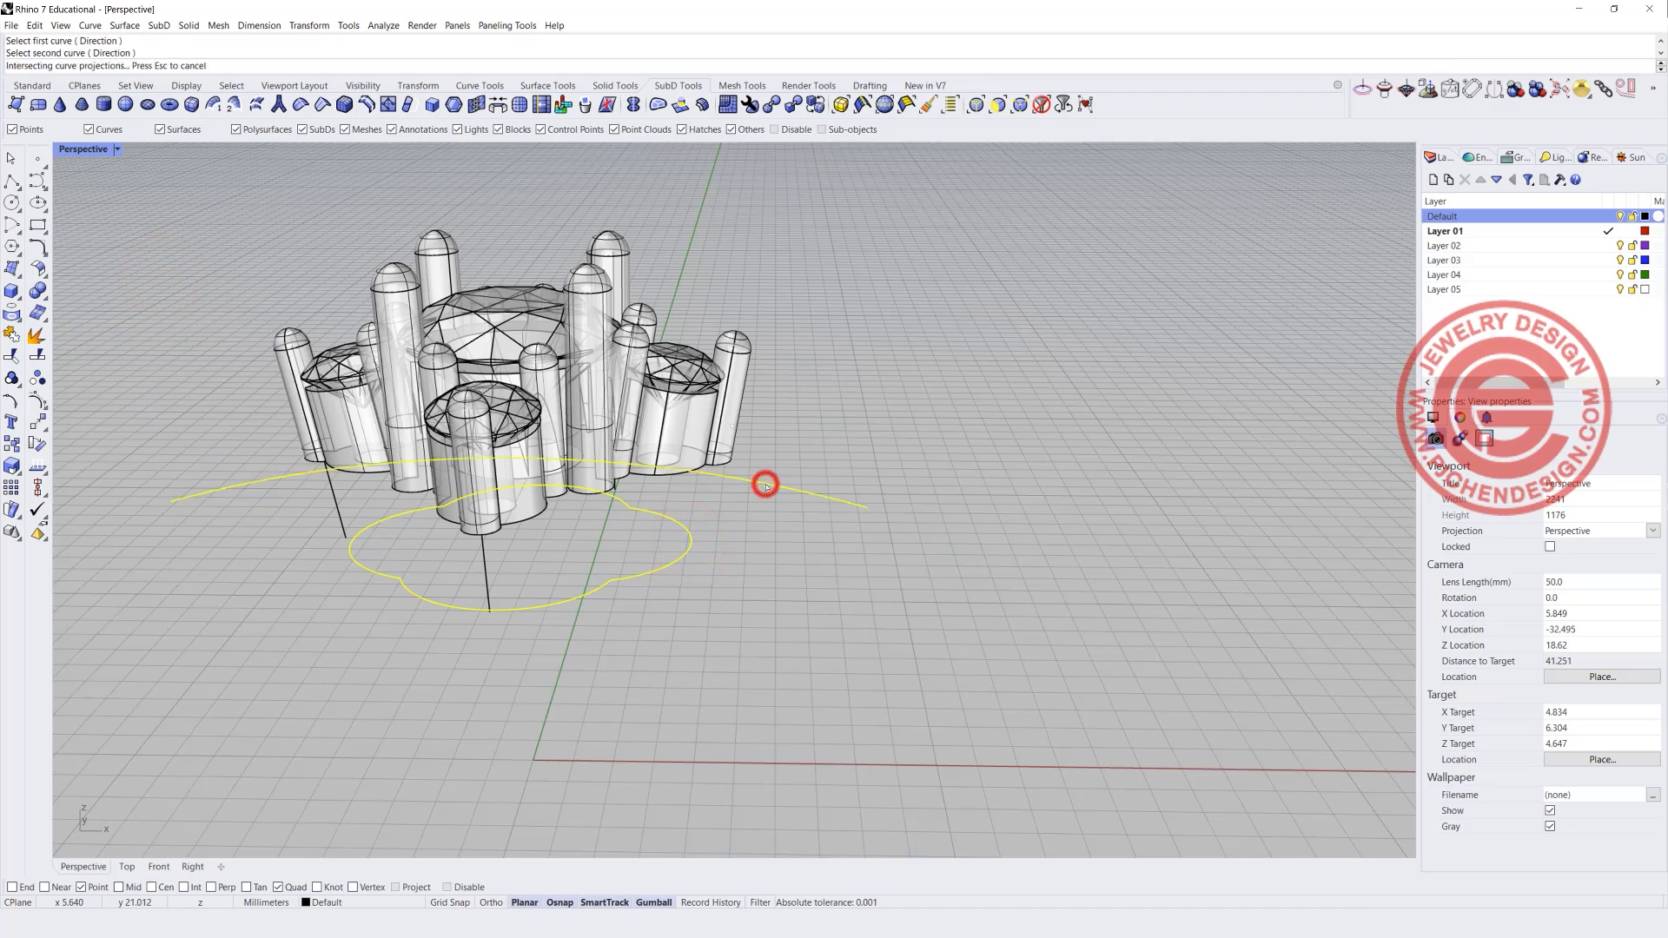
pyautogui.click(765, 485)
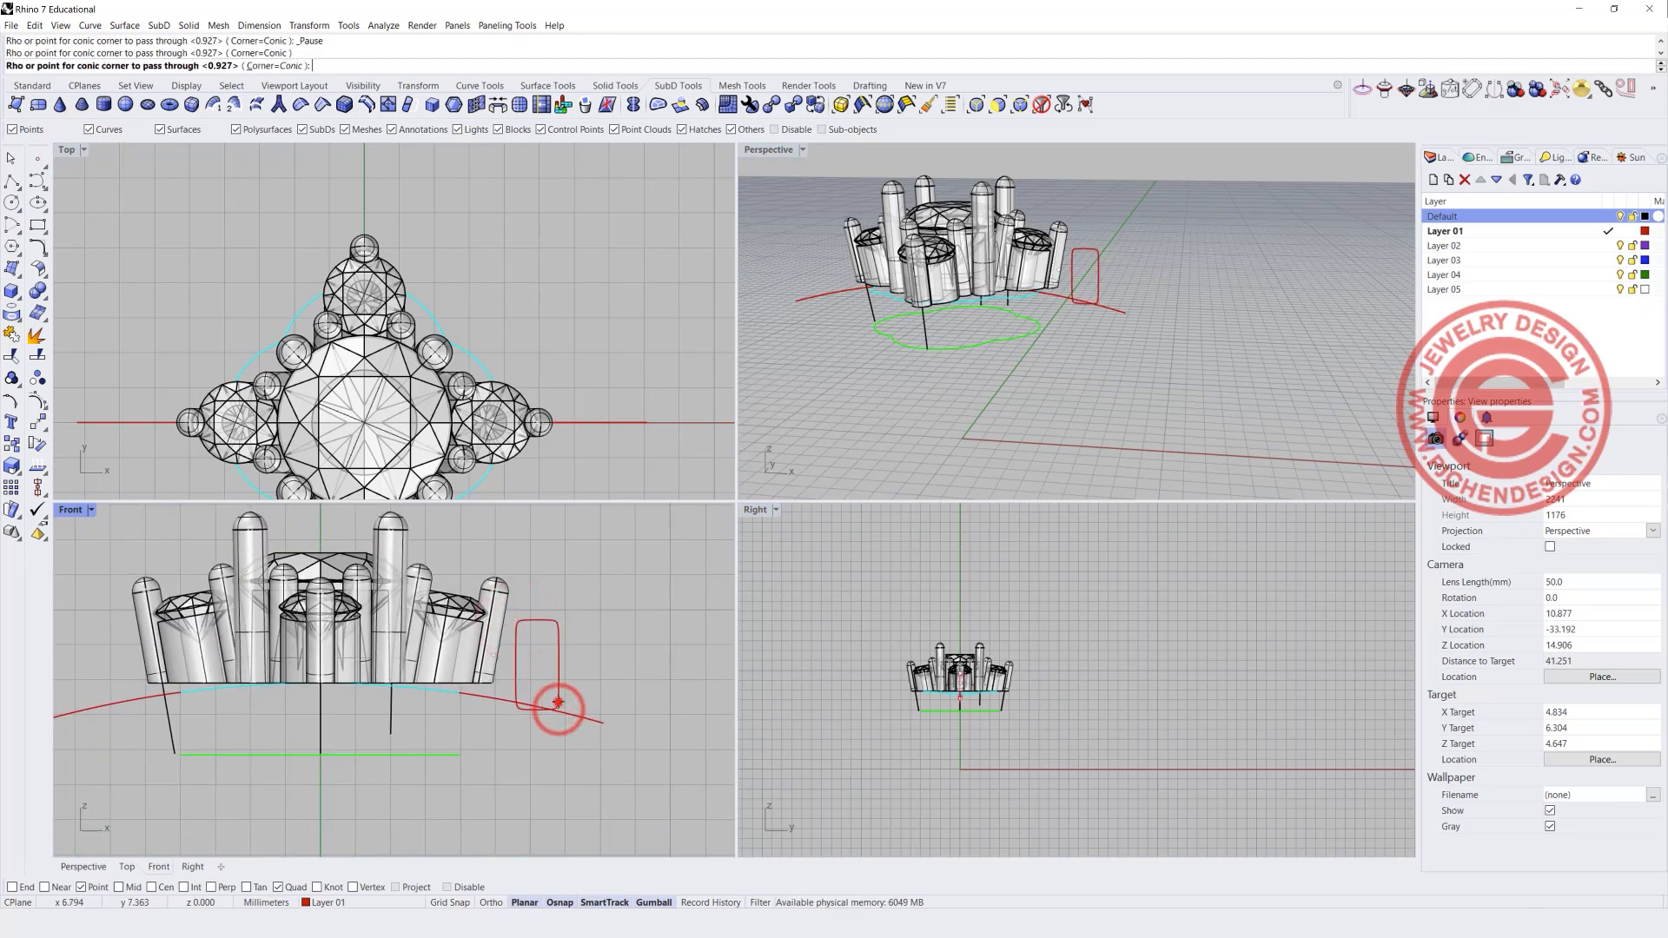
# - Rotate the rounded-rectangle profile with the gumball to stand across the rail
pyautogui.click(553, 704)
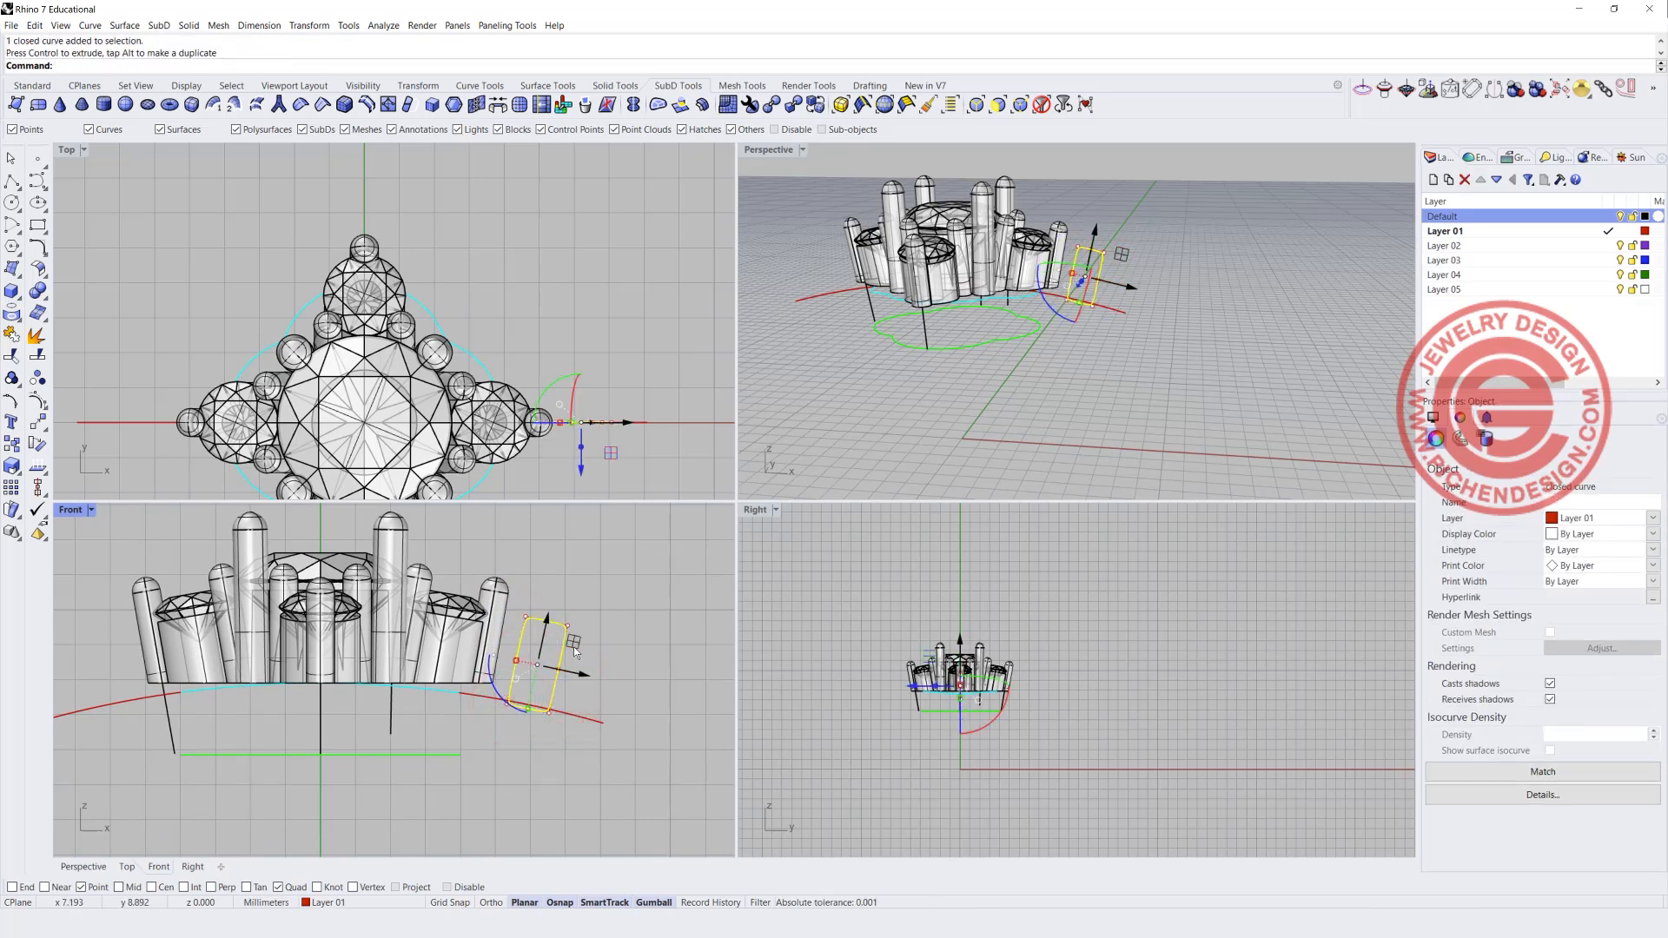
pyautogui.moveTo(537, 643); pyautogui.dragTo(468, 686)
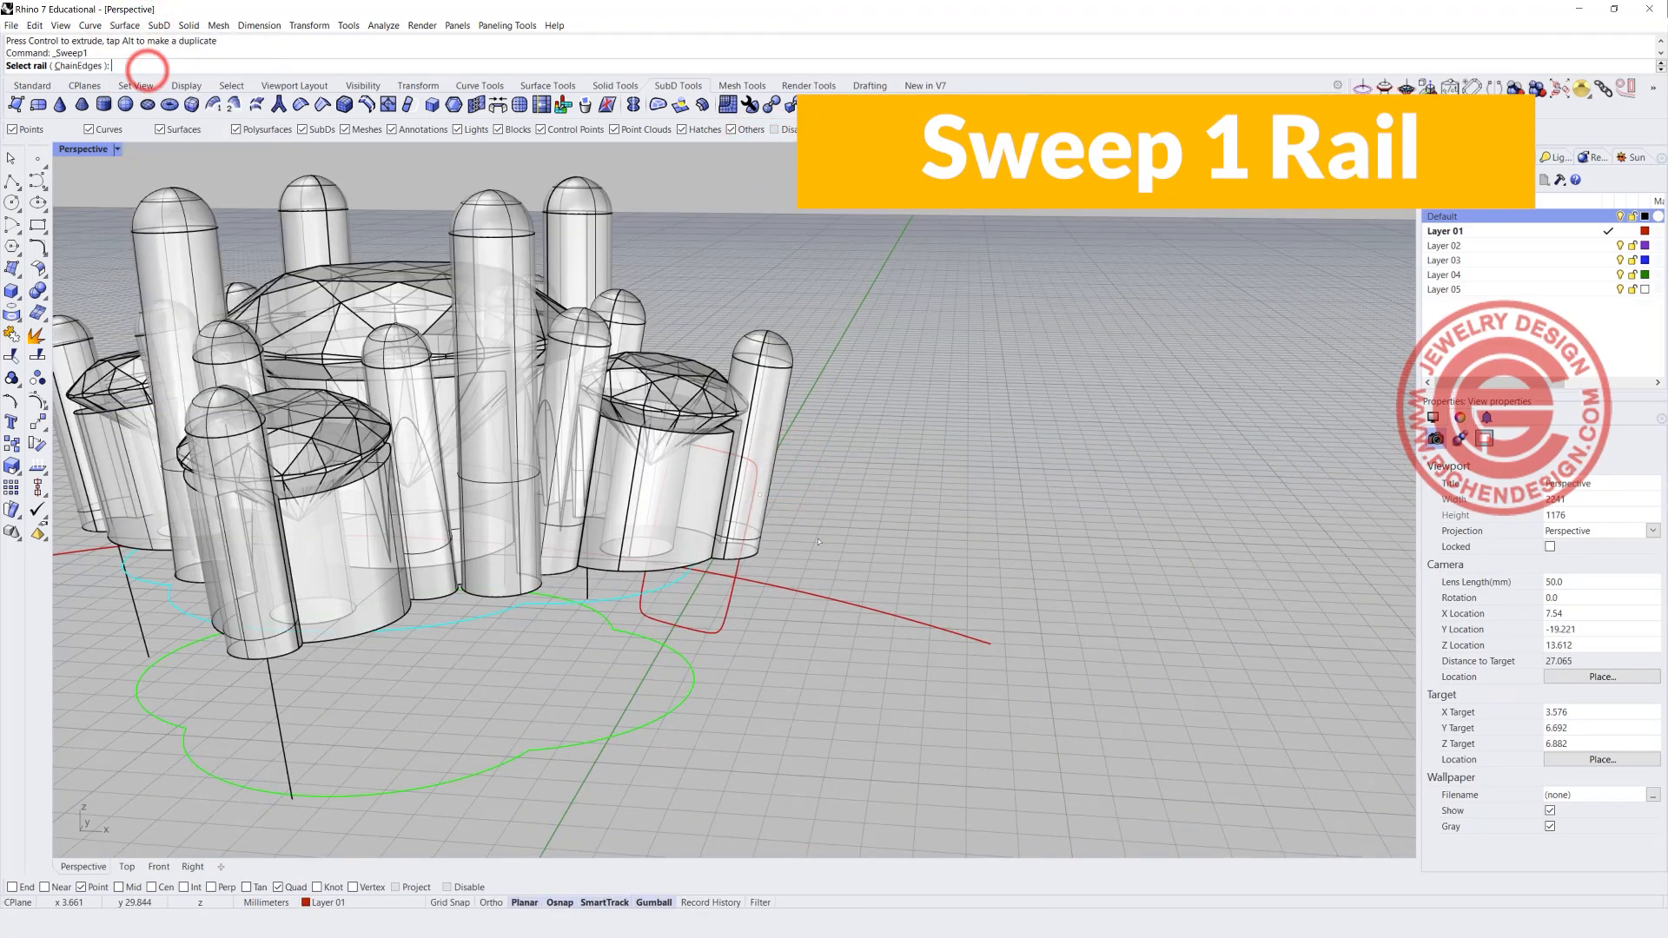
# - Sweep the profile along the 3D rail with default options to form the red band
pyautogui.click(681, 580)
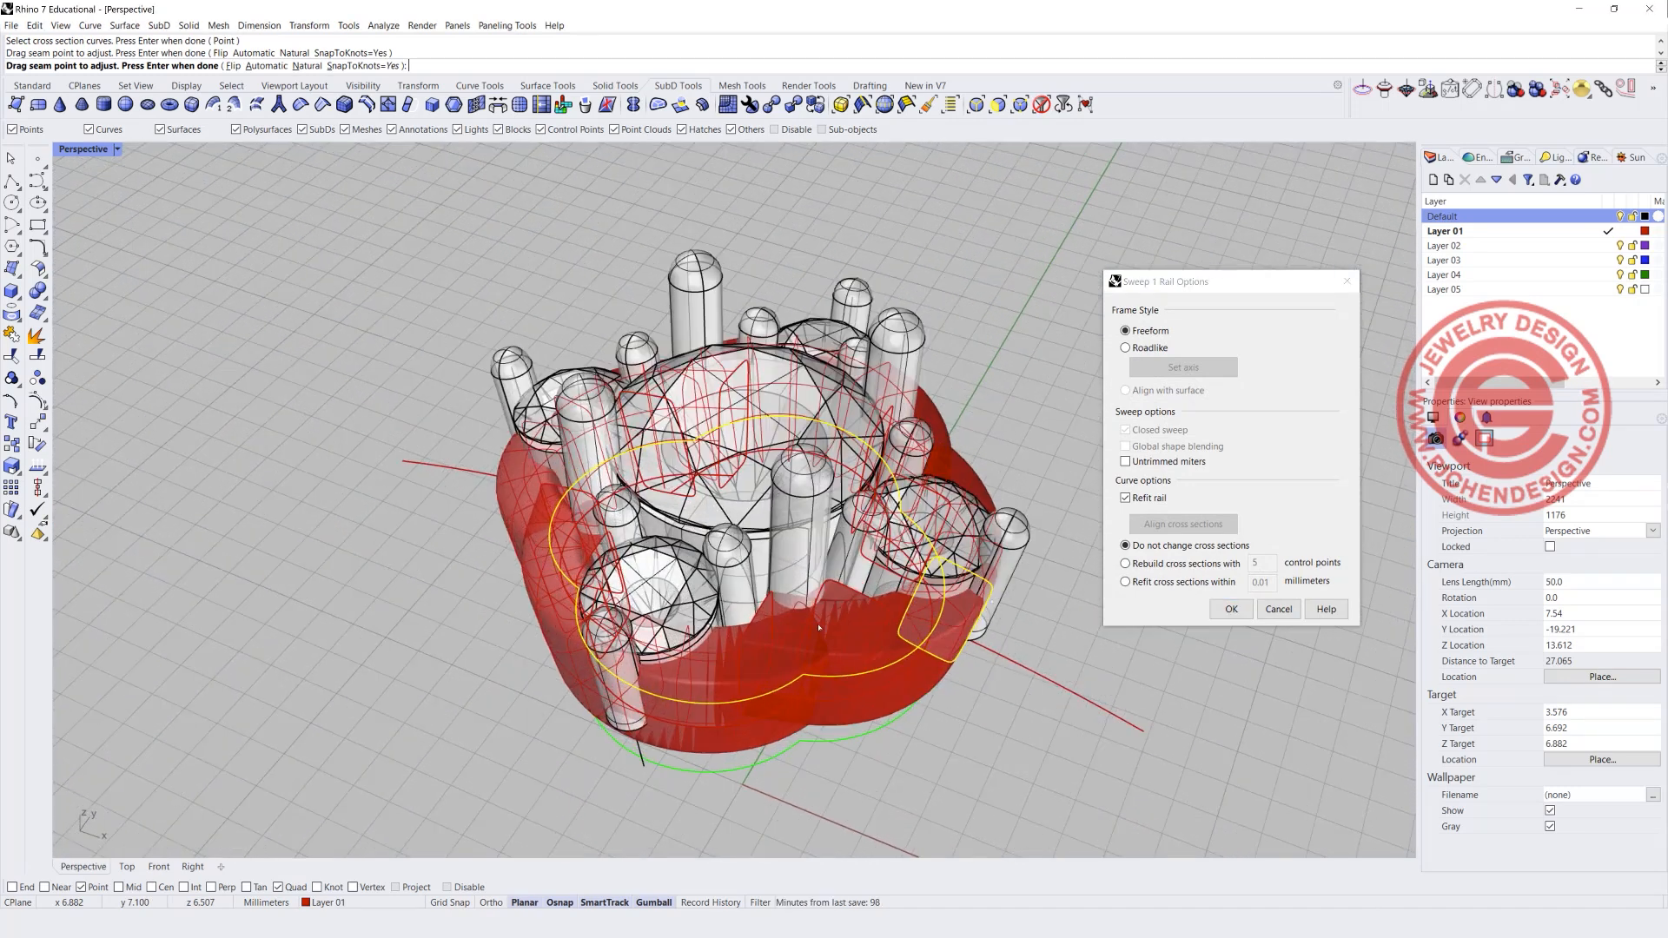
pyautogui.click(1230, 608)
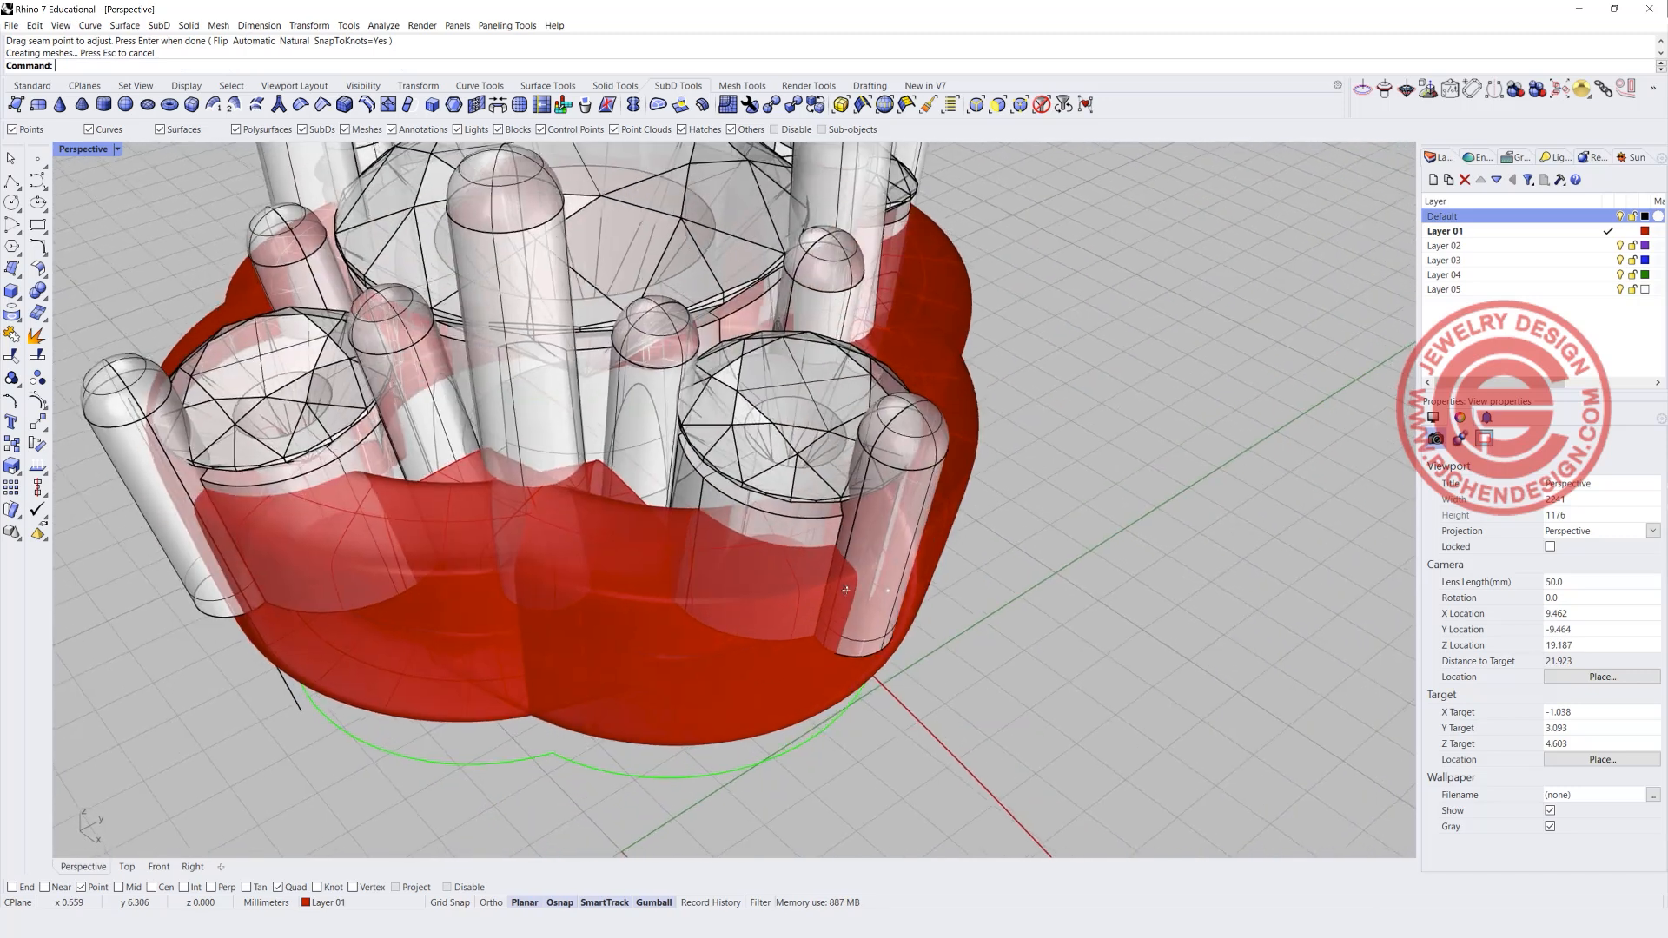
pyautogui.moveTo(847, 589); pyautogui.dragTo(777, 646)
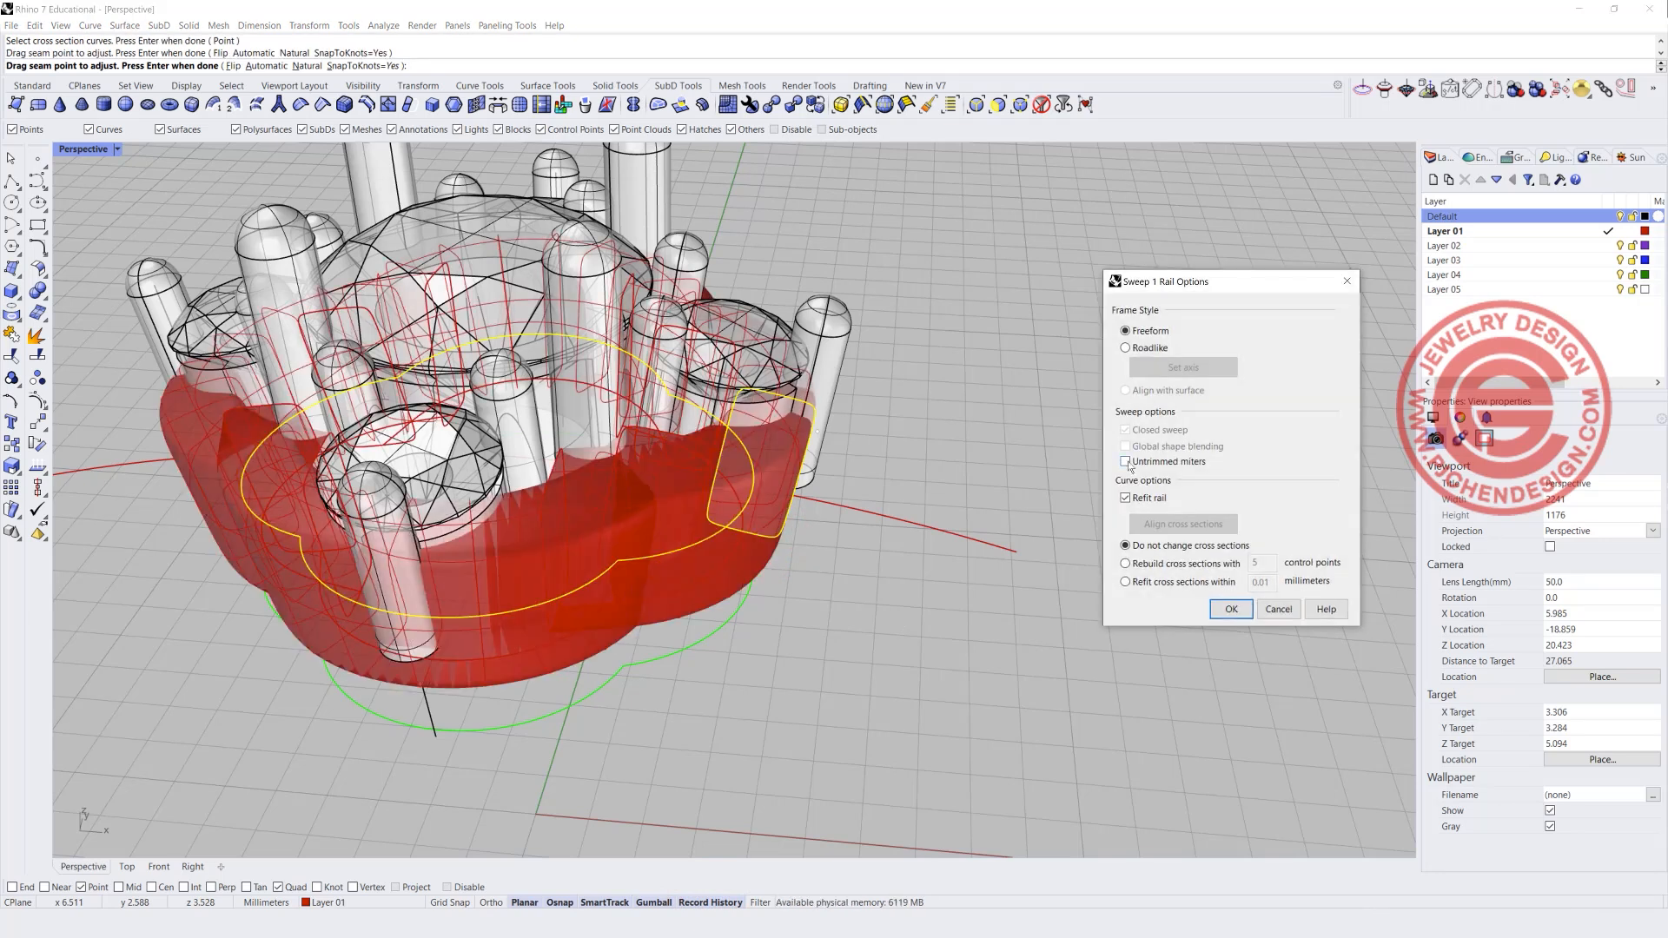
# - Redo the one-rail sweep with Untrimmed miters checked and inspect the closed band
pyautogui.click(1126, 460)
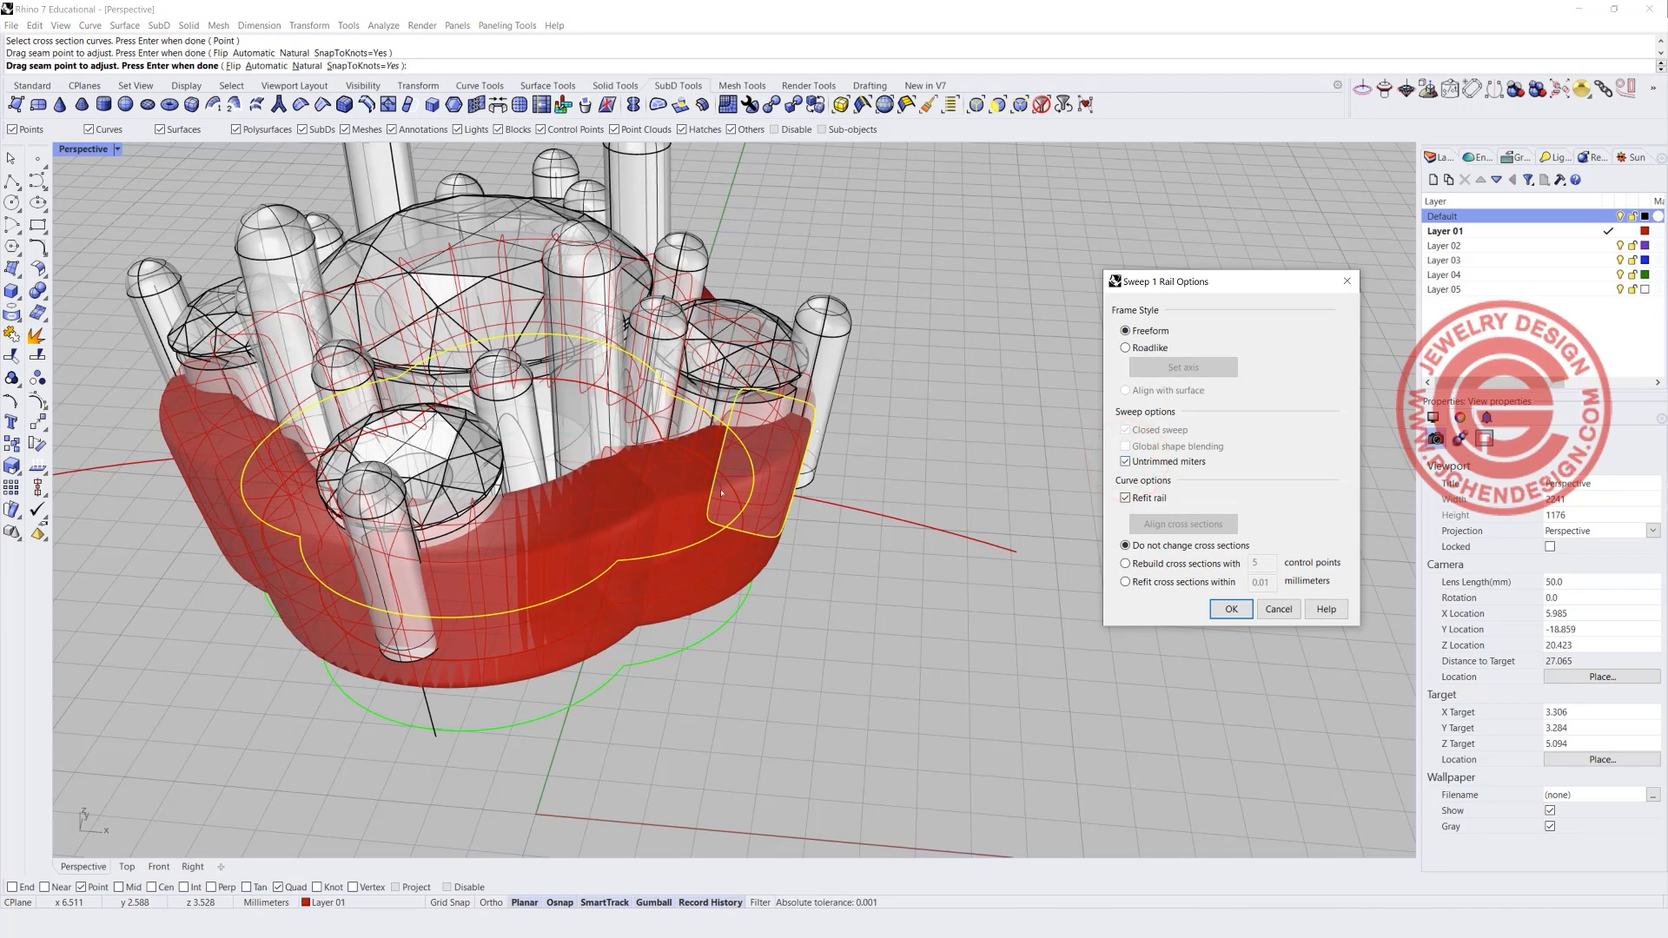
pyautogui.click(1230, 608)
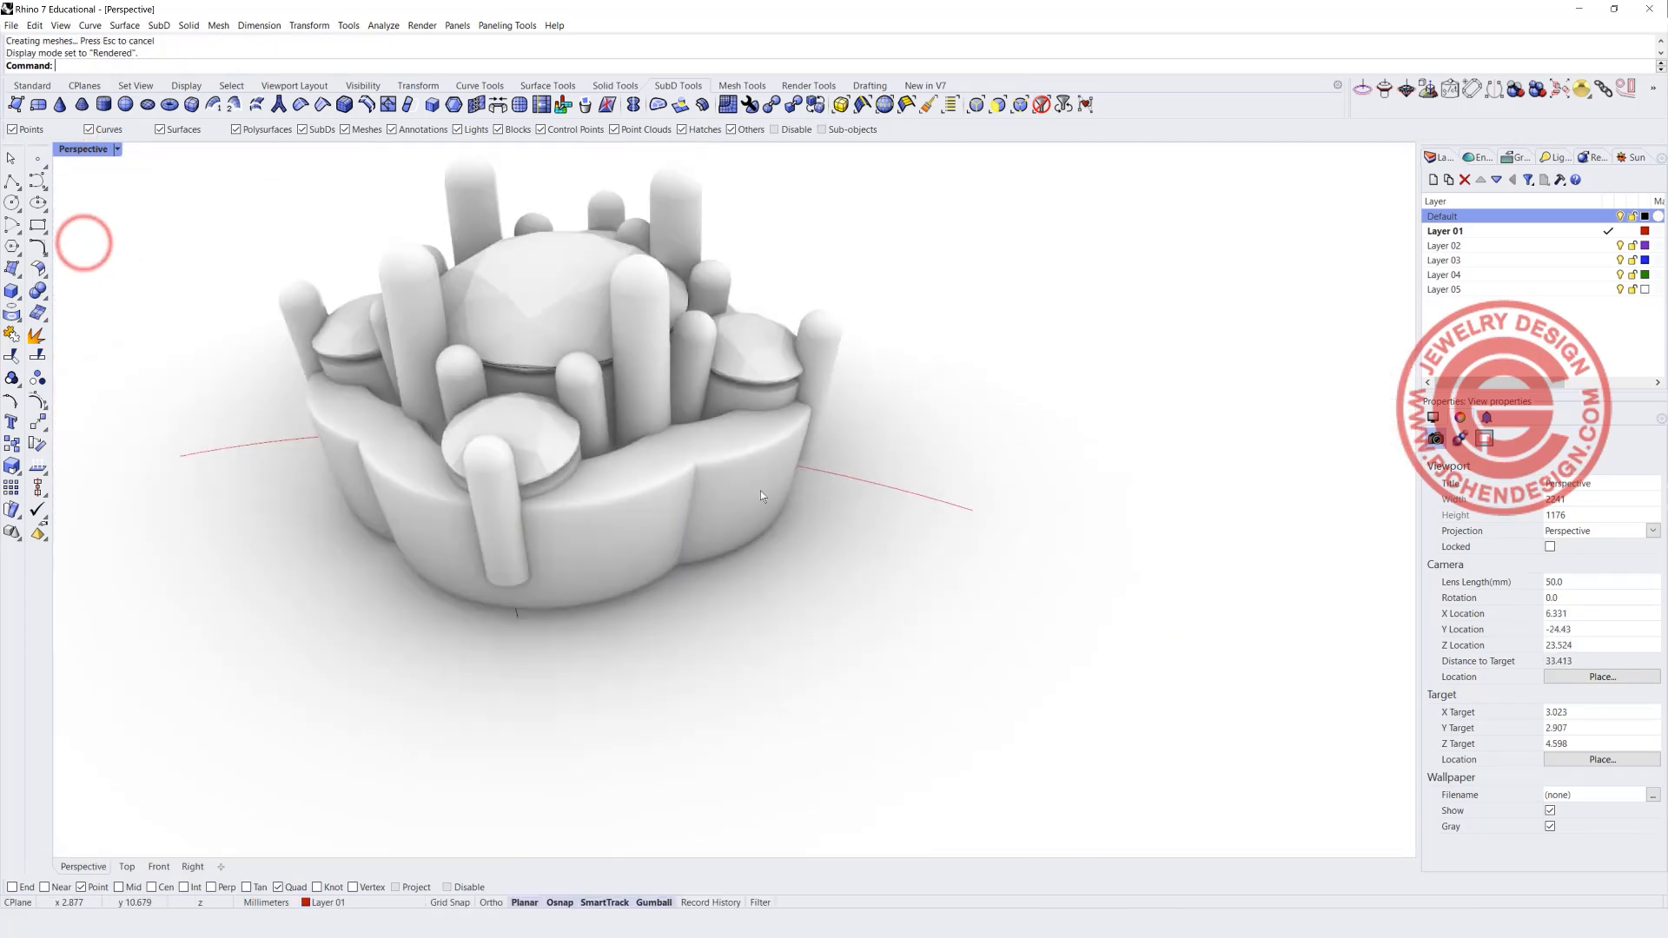
pyautogui.moveTo(761, 495); pyautogui.dragTo(623, 551)
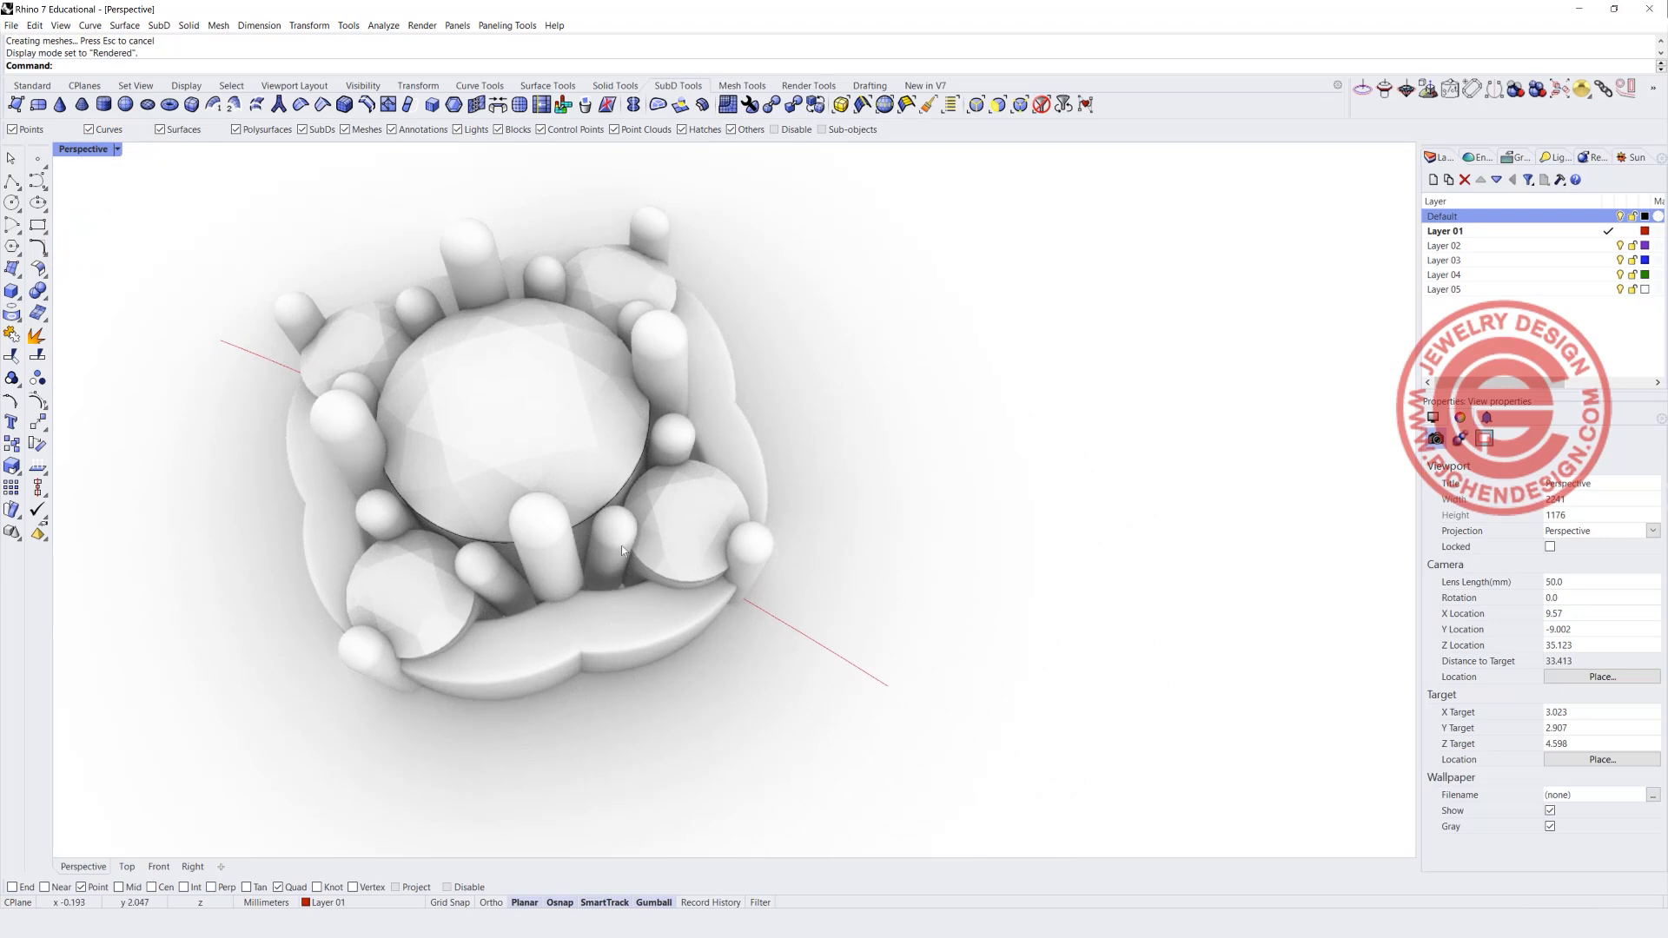
pyautogui.scroll(-3)
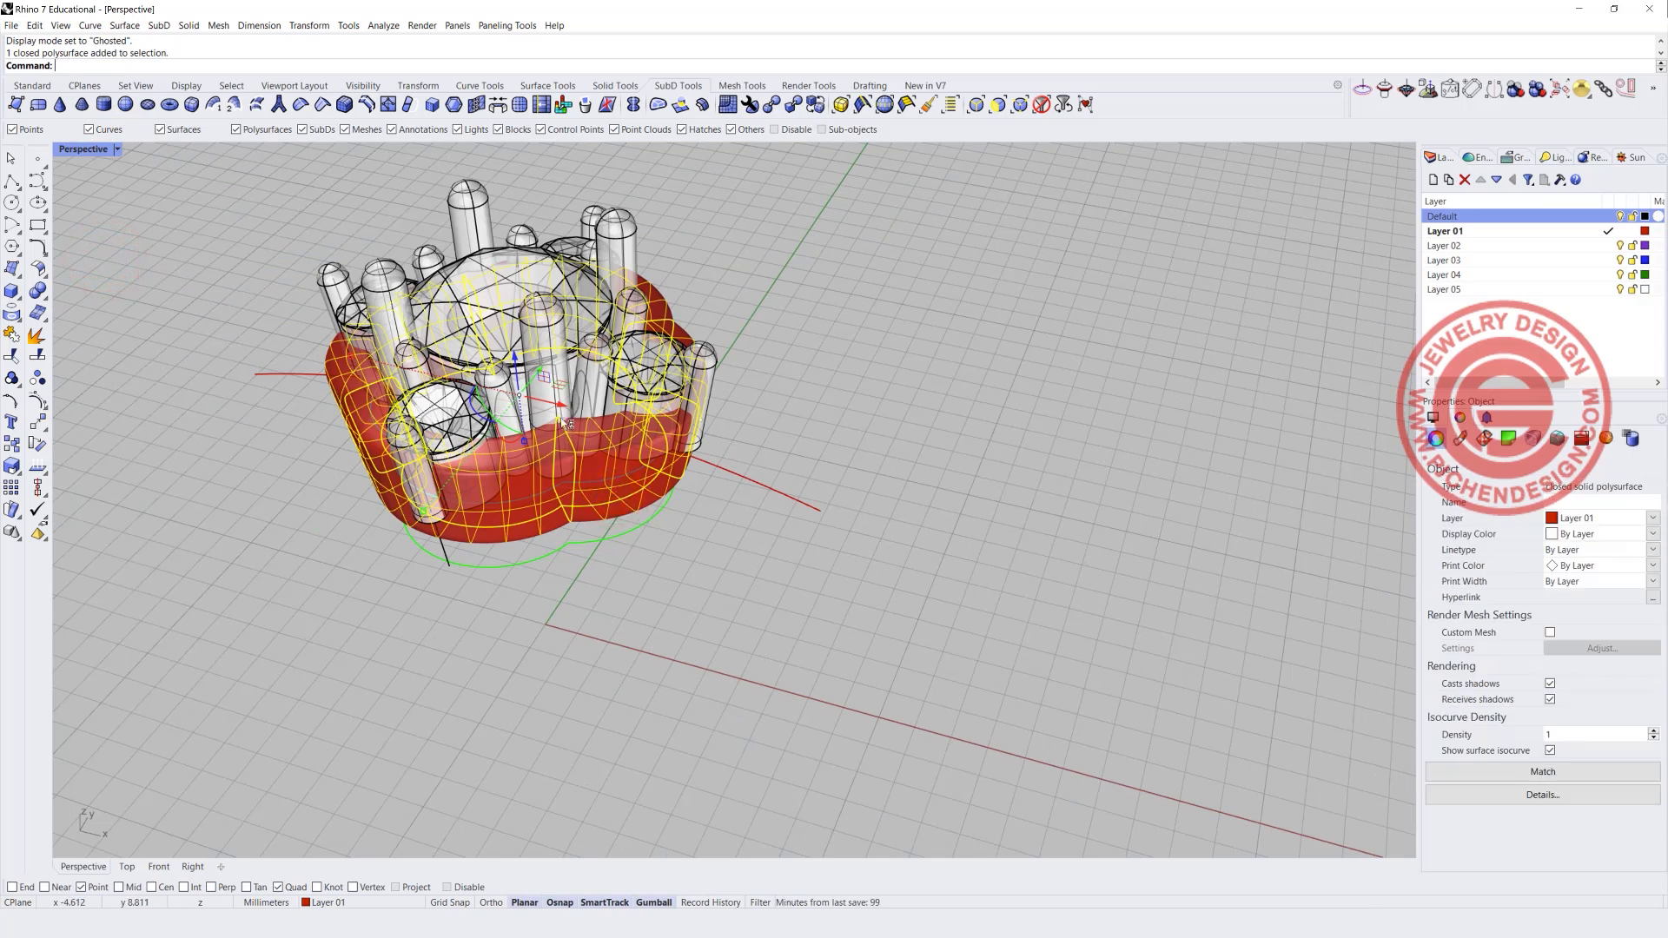
# - Move the swept band beside the setting, accepting the broken-history warning
pyautogui.moveTo(553, 420); pyautogui.dragTo(1084, 531)
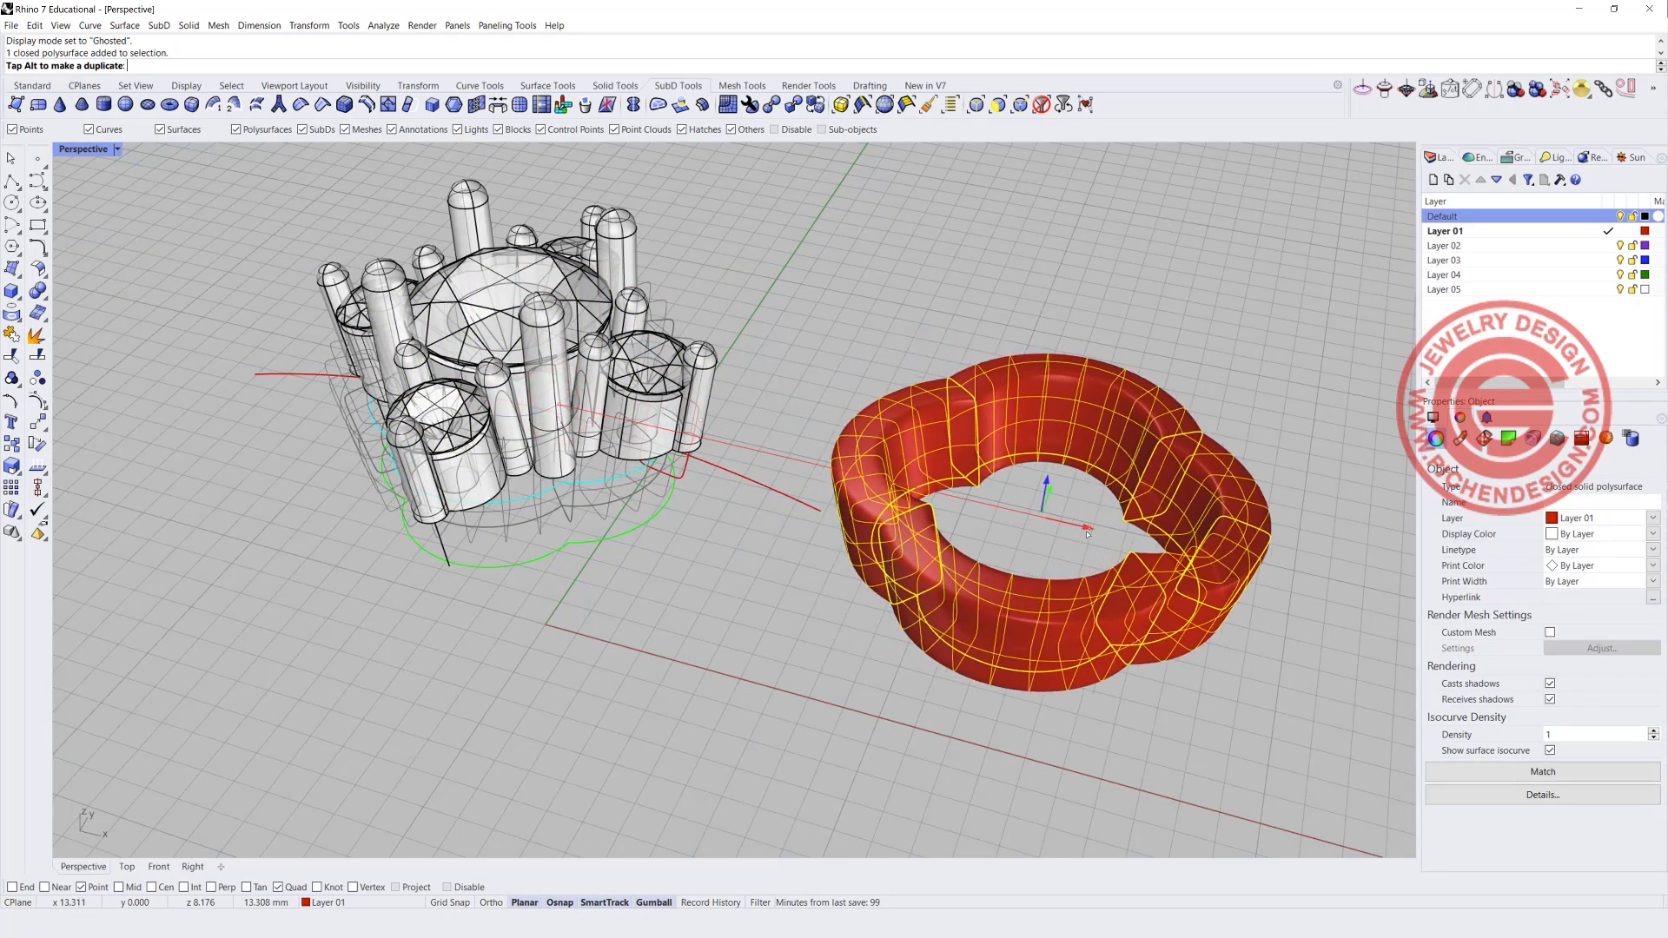
pyautogui.moveTo(1064, 521); pyautogui.dragTo(1042, 532)
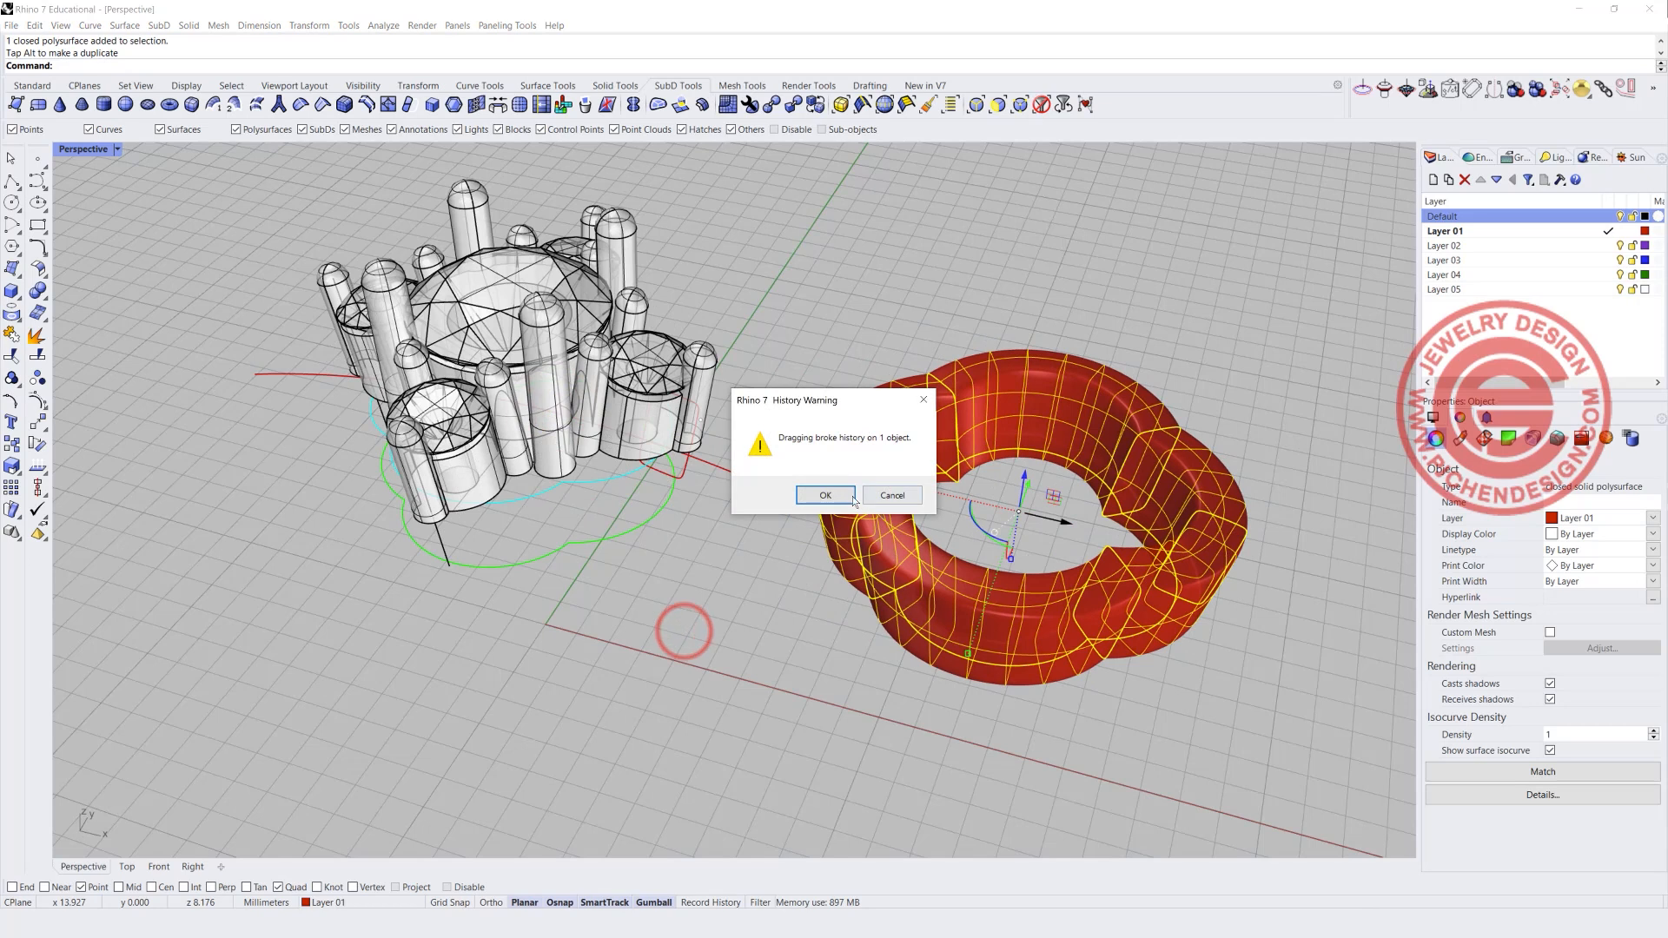
pyautogui.click(824, 495)
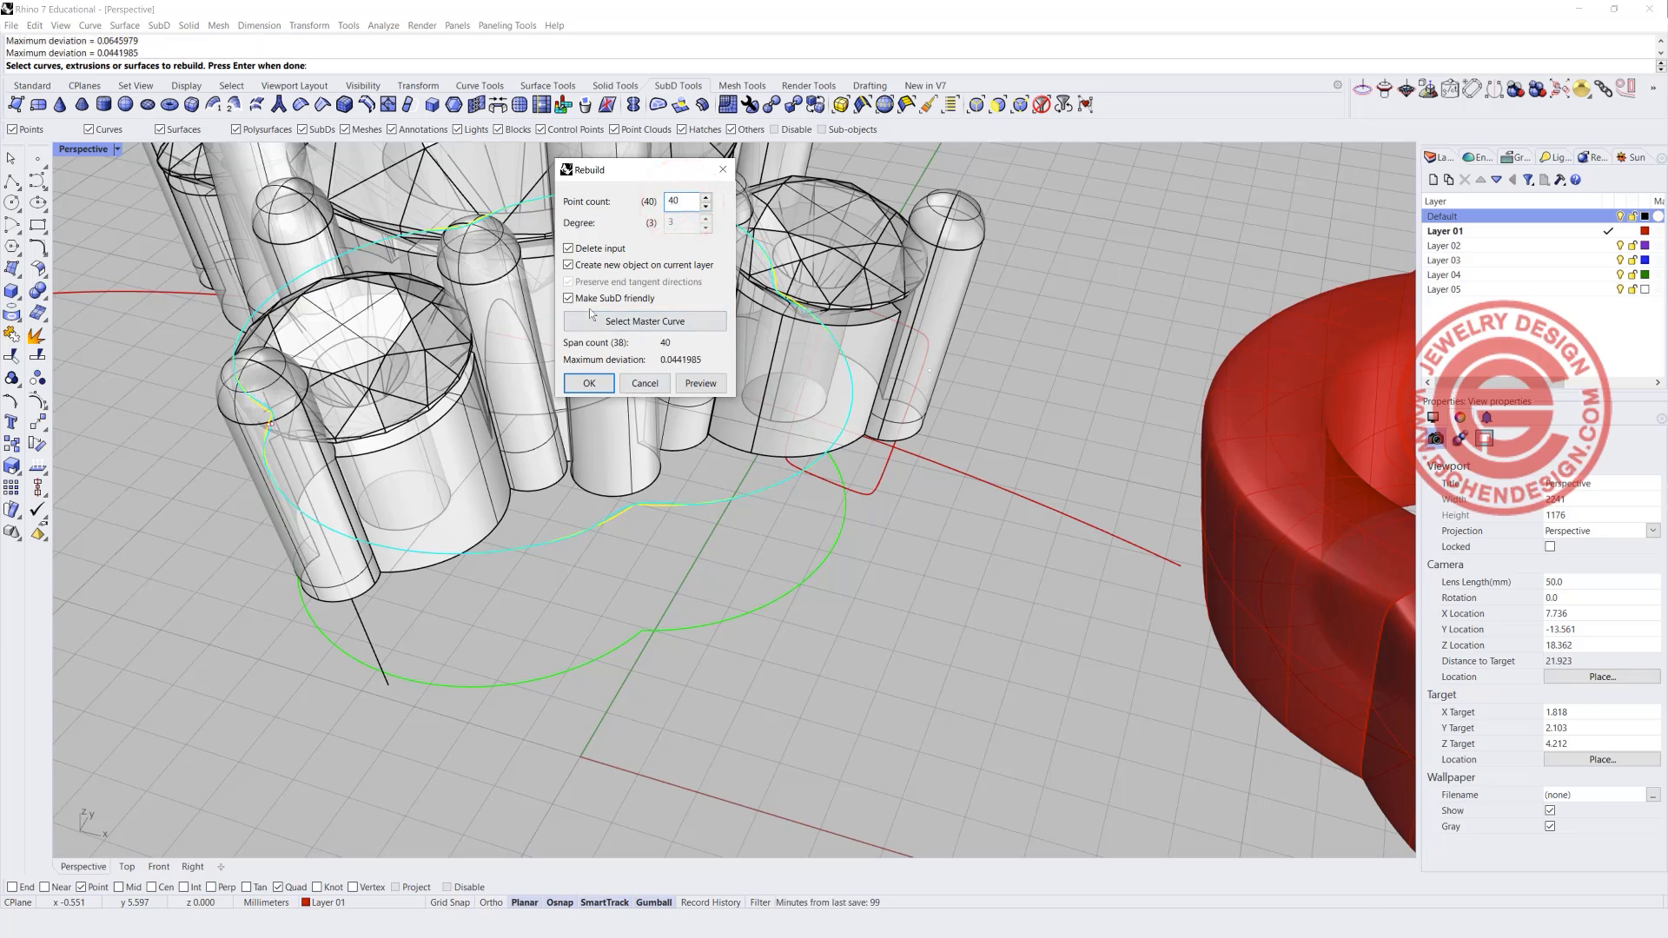
# - Rebuild the rail curve with 40 points, degree 3, SubD friendly off
pyautogui.click(568, 297)
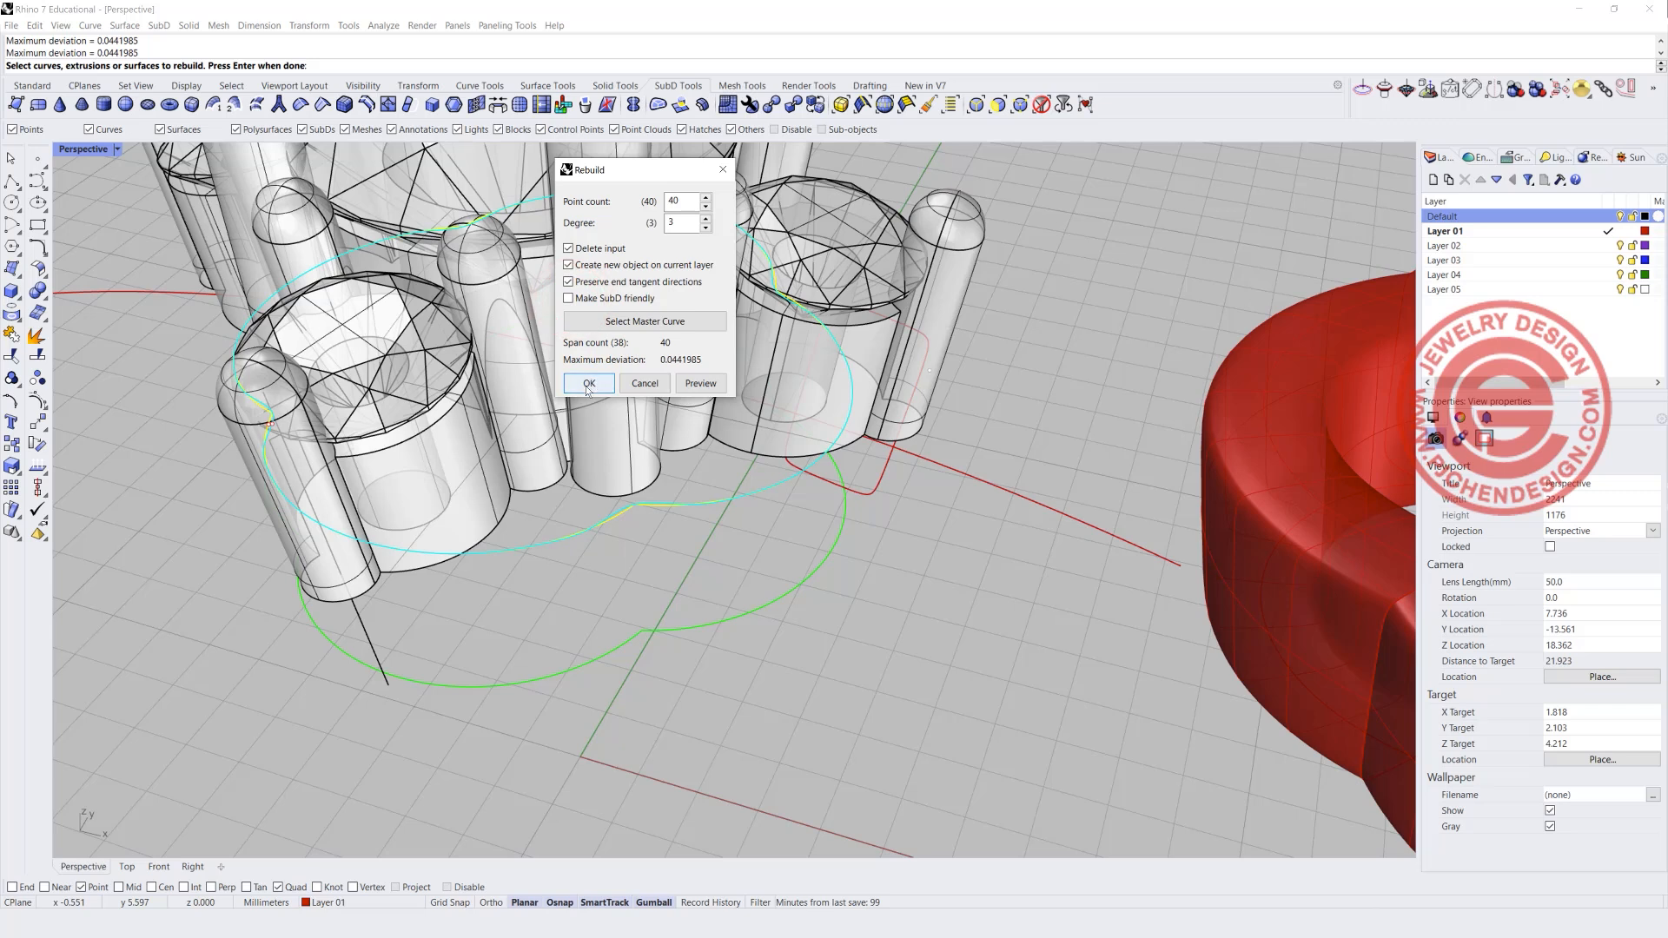
pyautogui.click(589, 382)
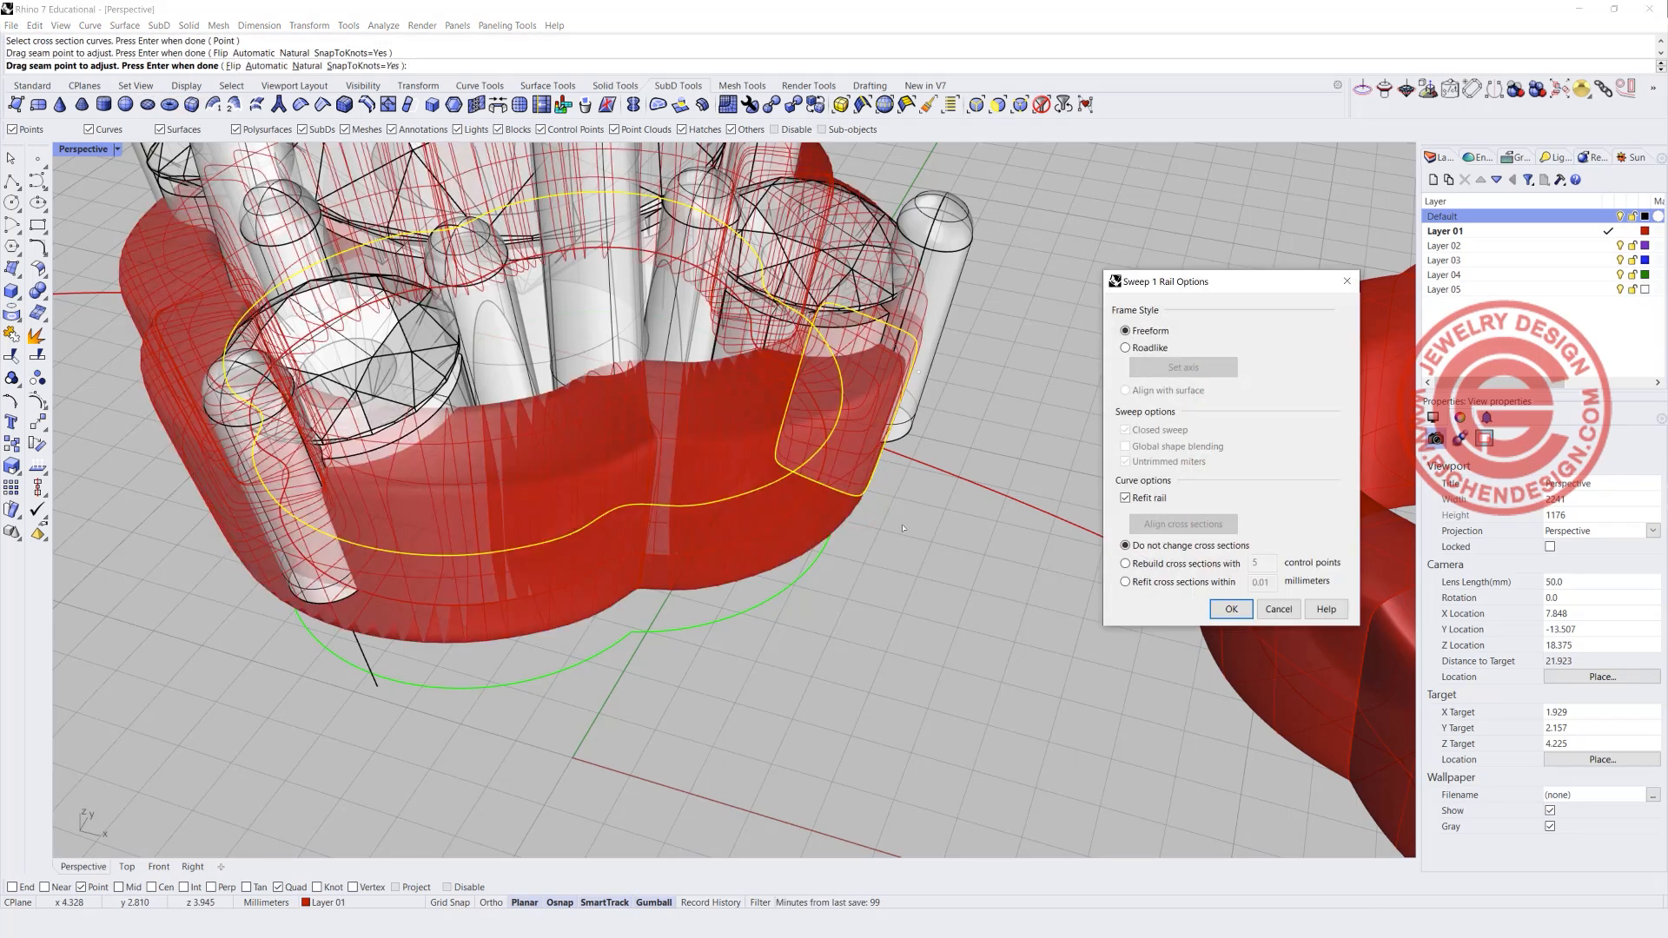
# - Accept the second sweep and set the Perspective viewport to Ghosted display
pyautogui.click(1230, 608)
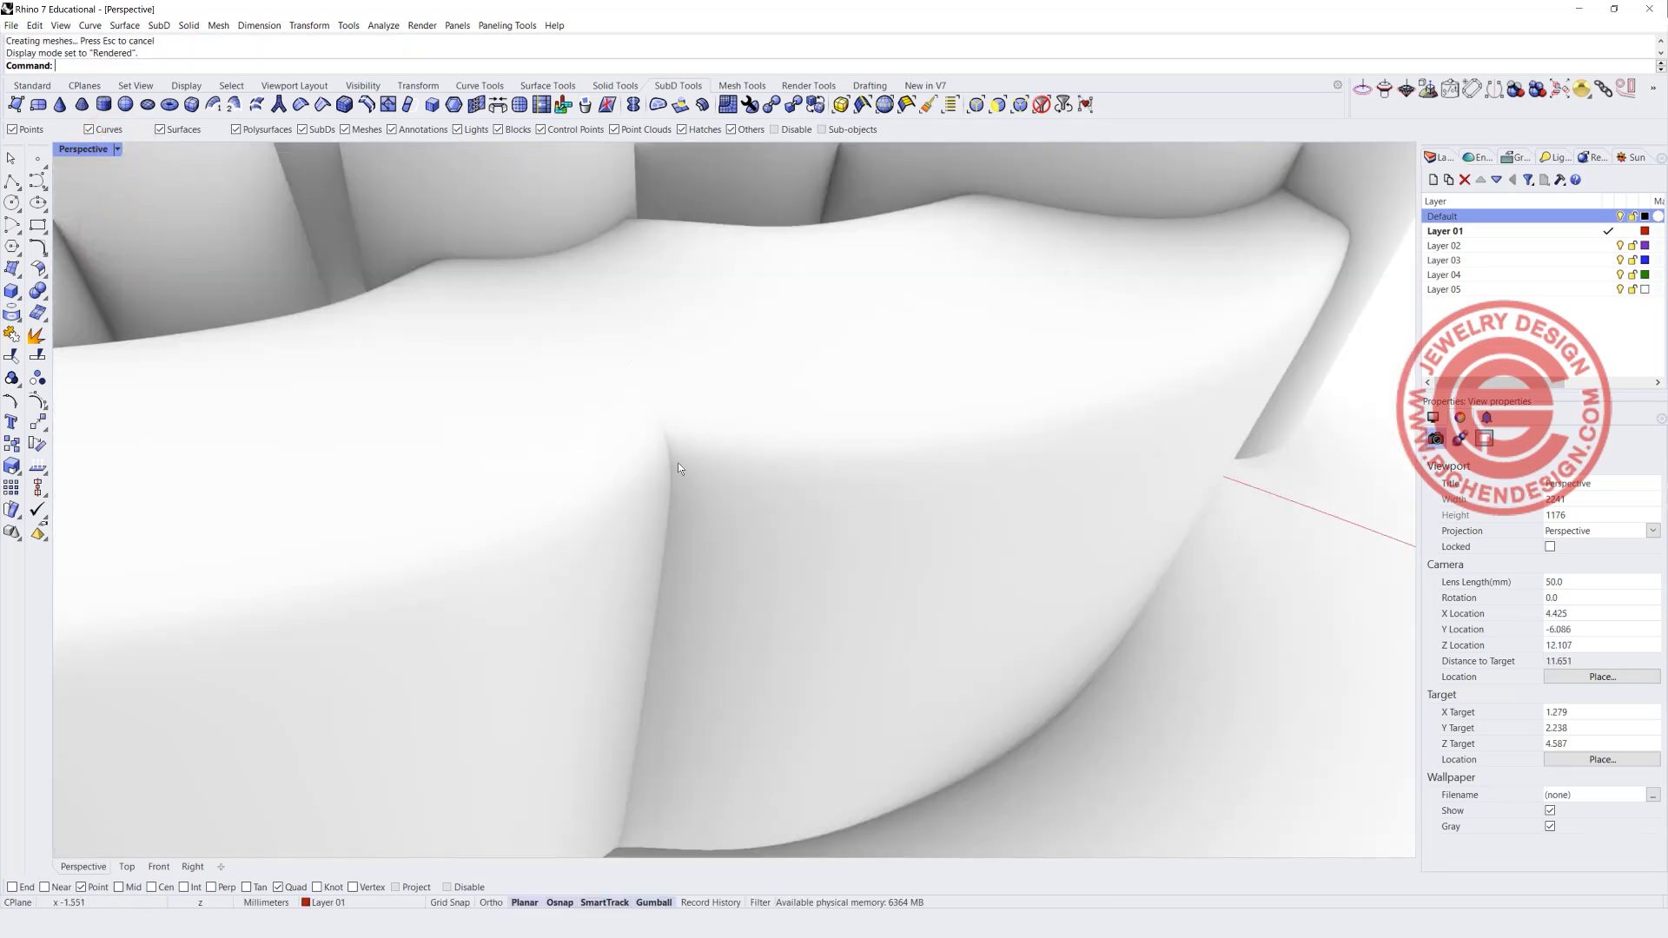
pyautogui.click(117, 150)
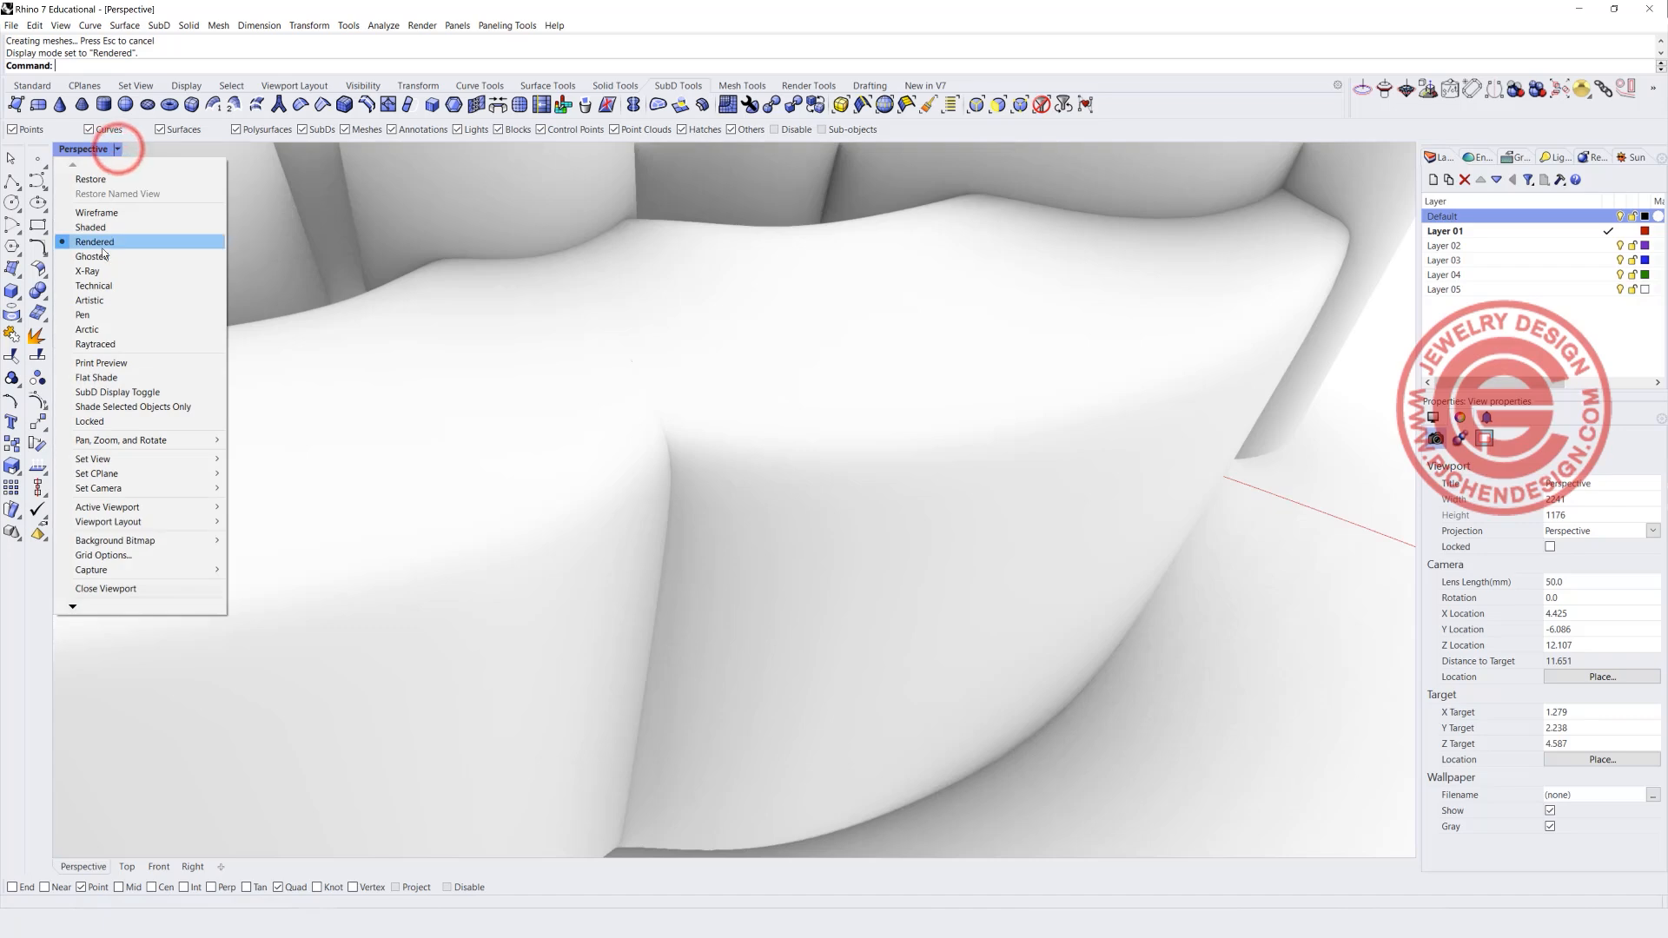
pyautogui.click(92, 256)
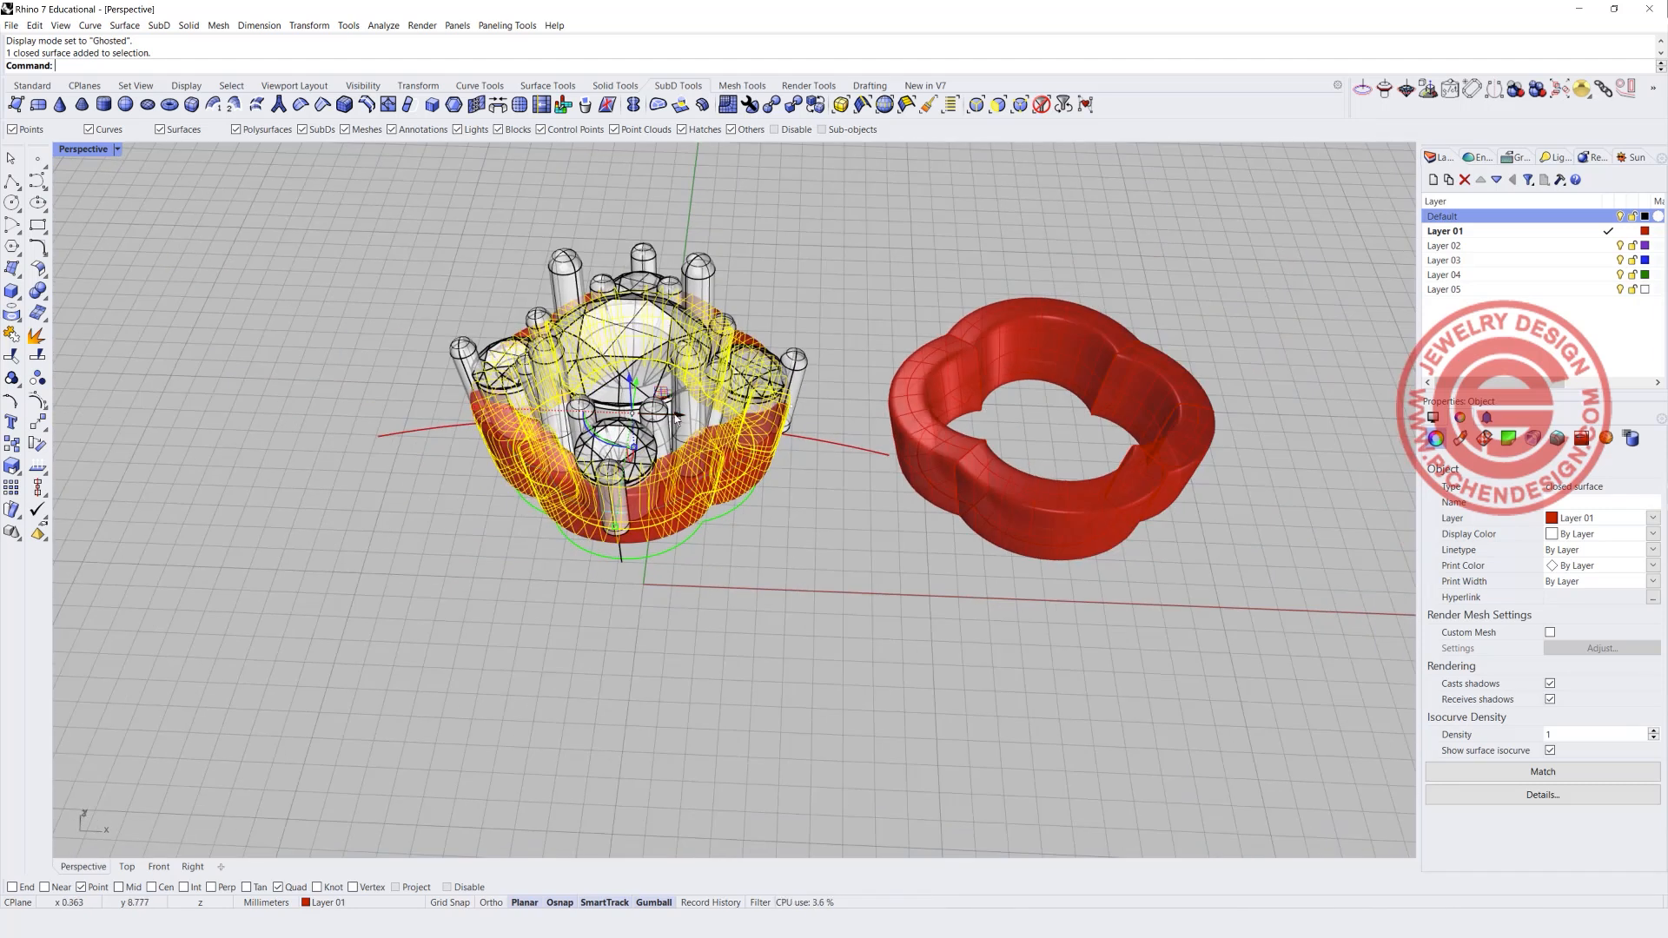
# - Sweep the small cross-section profile along the setting's rail with history enabled
pyautogui.moveTo(633, 415); pyautogui.dragTo(250, 410)
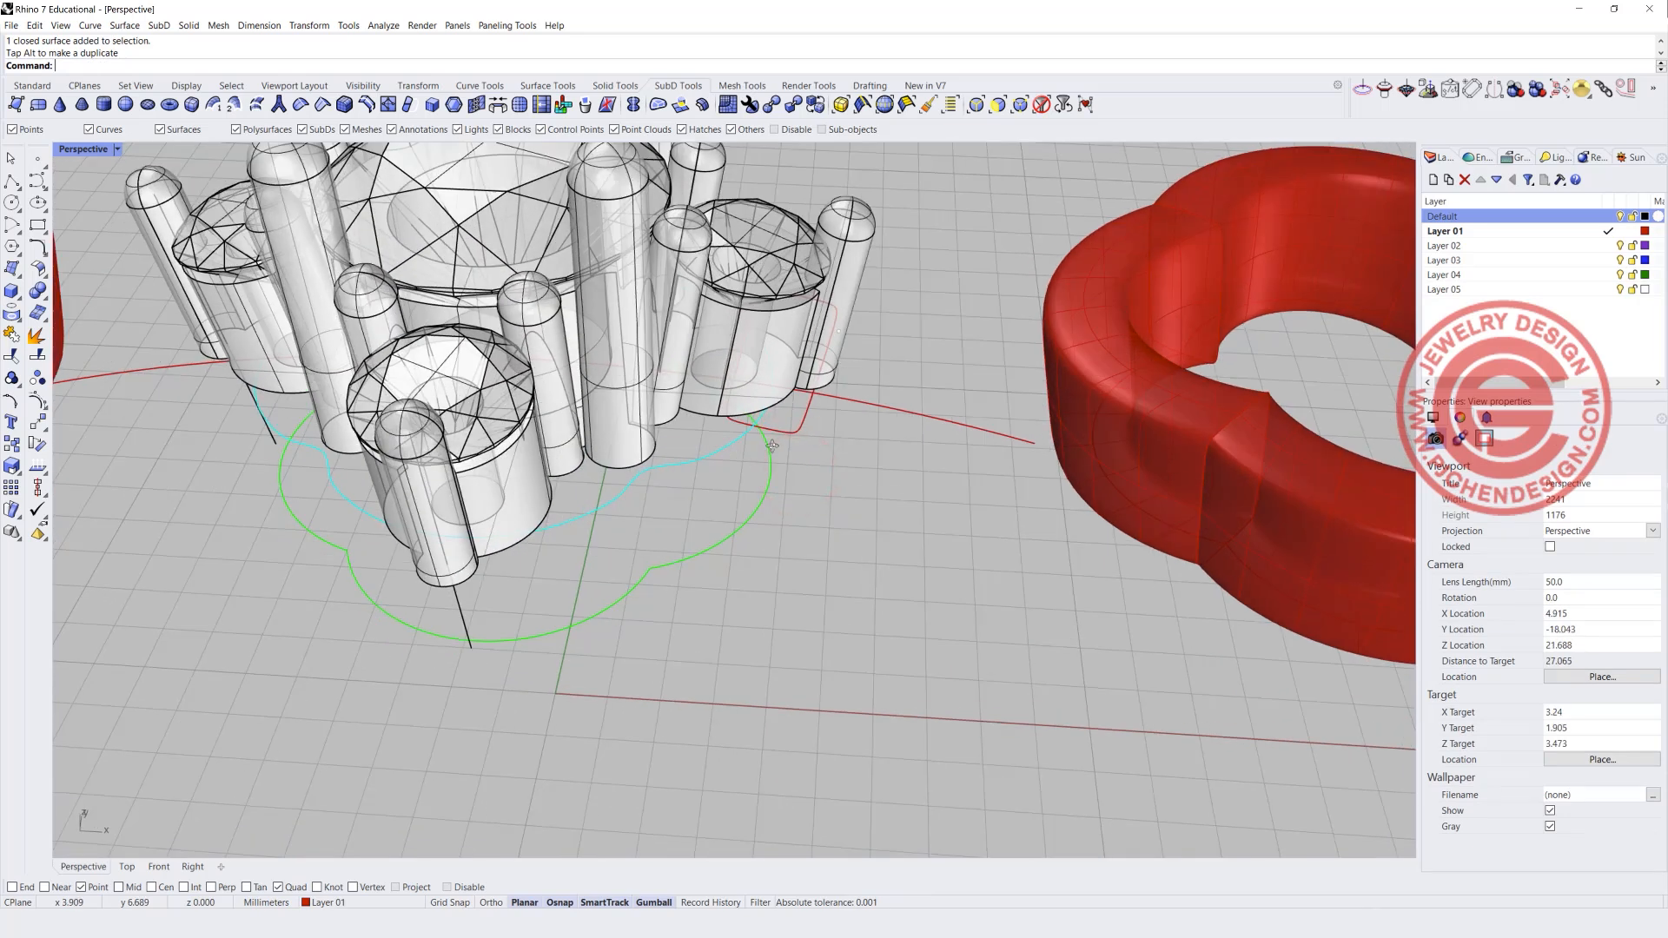
pyautogui.click(776, 426)
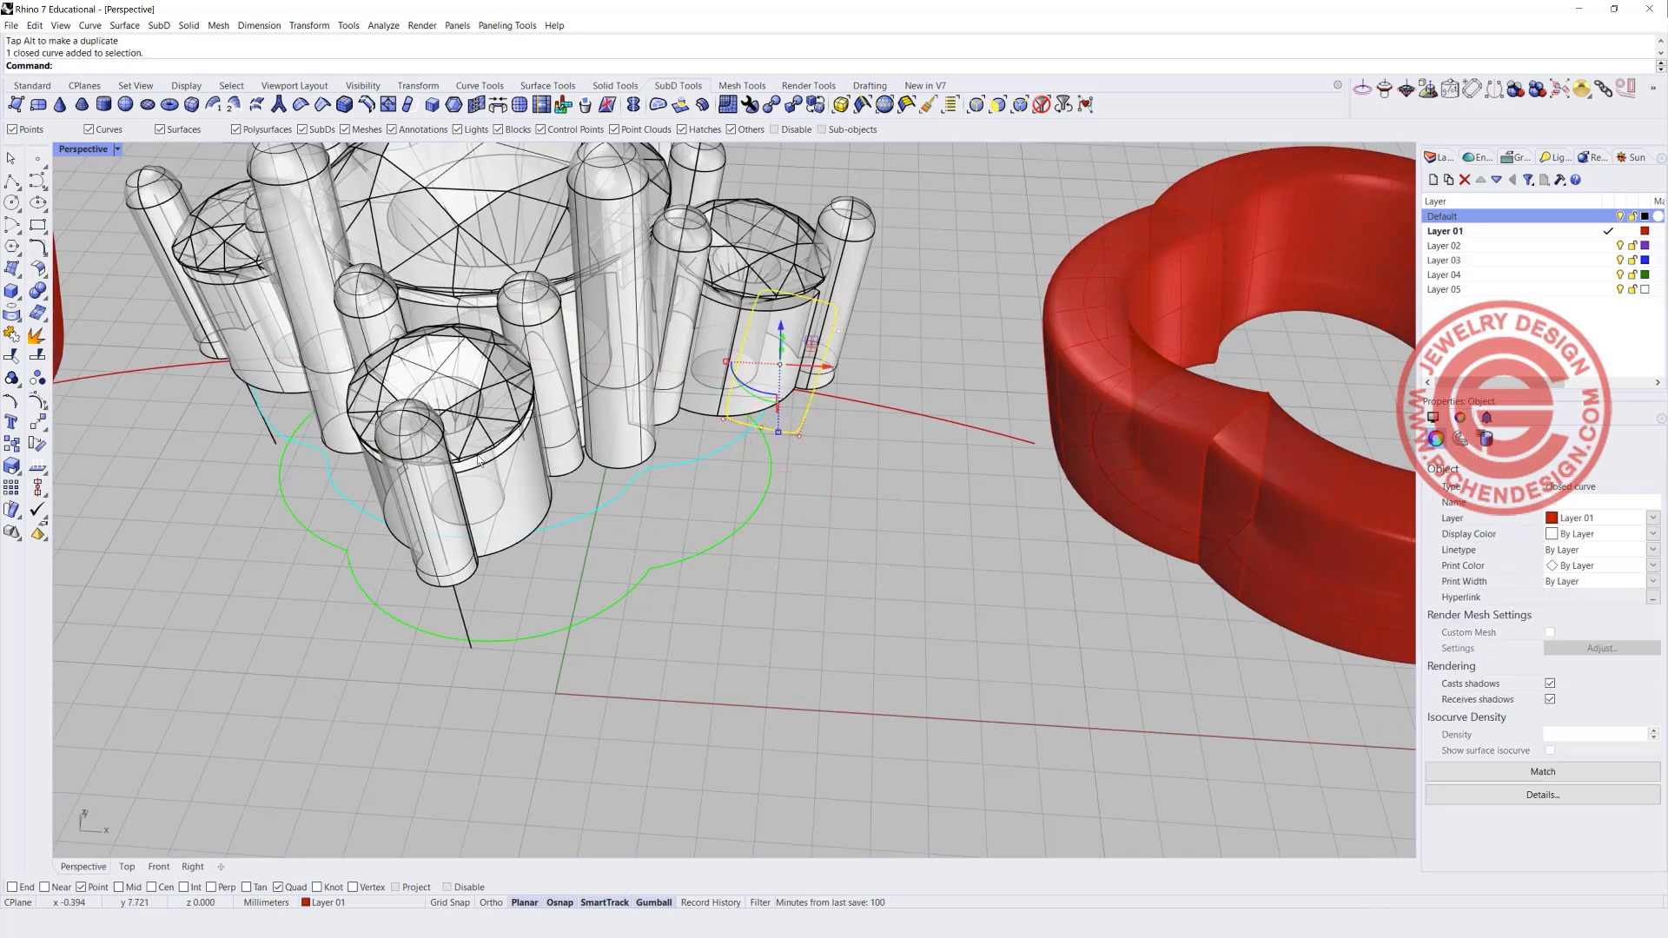
pyautogui.click(123, 25)
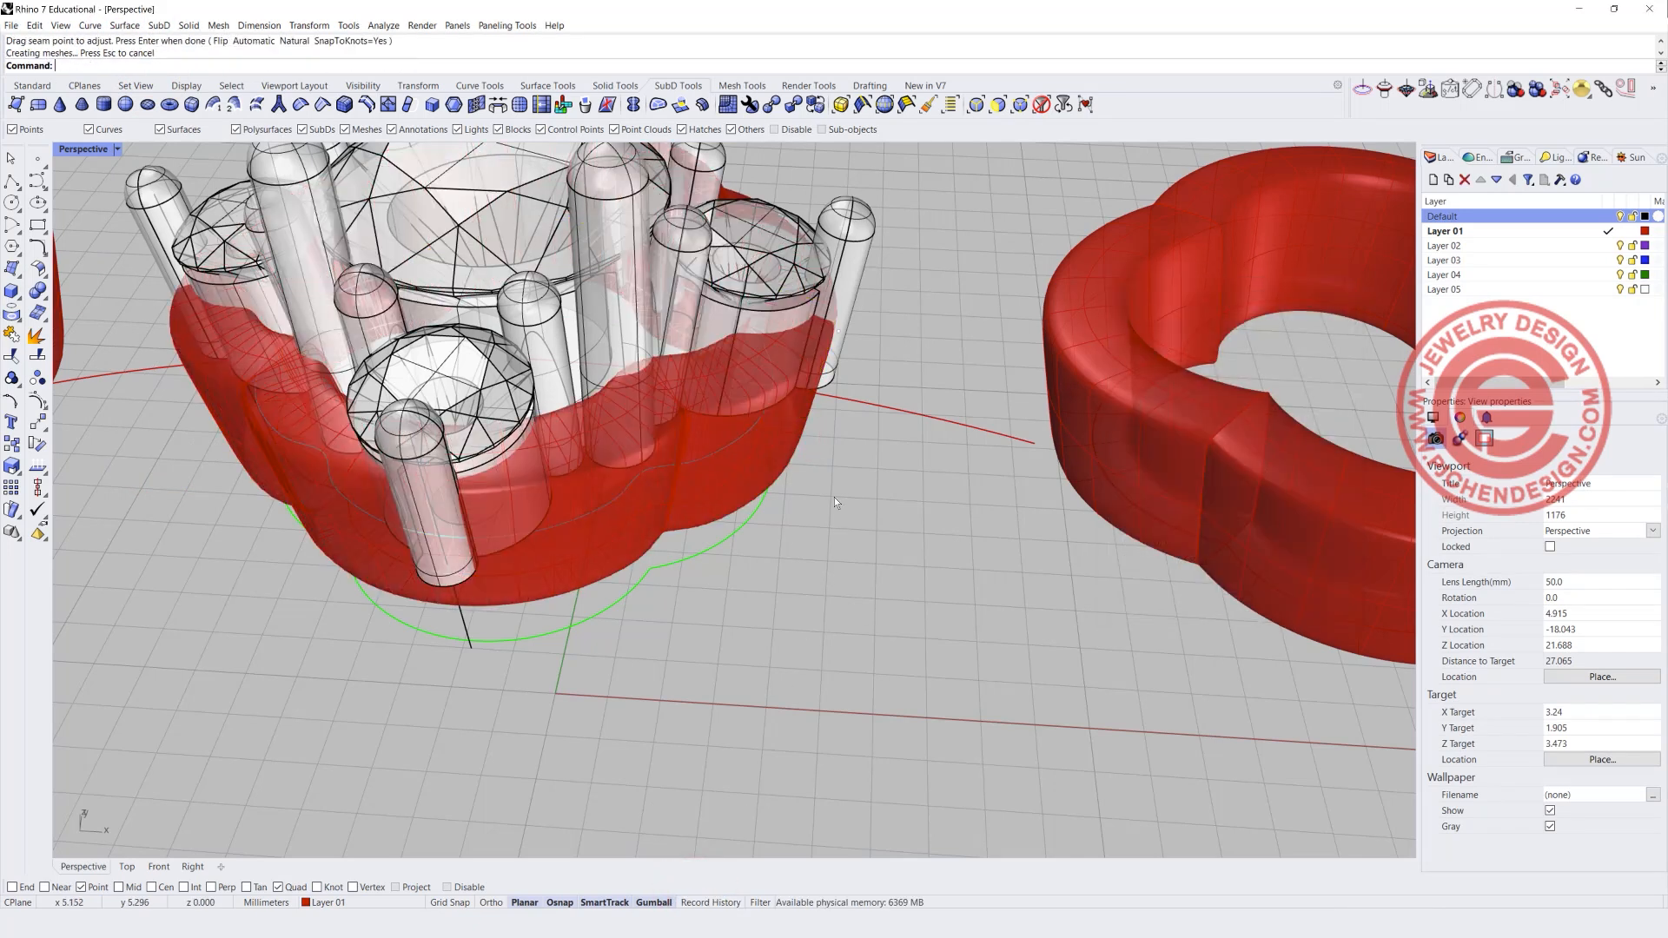
# - Select the profile curve inside the band, reshape it via history, then undo the move
pyautogui.click(835, 503)
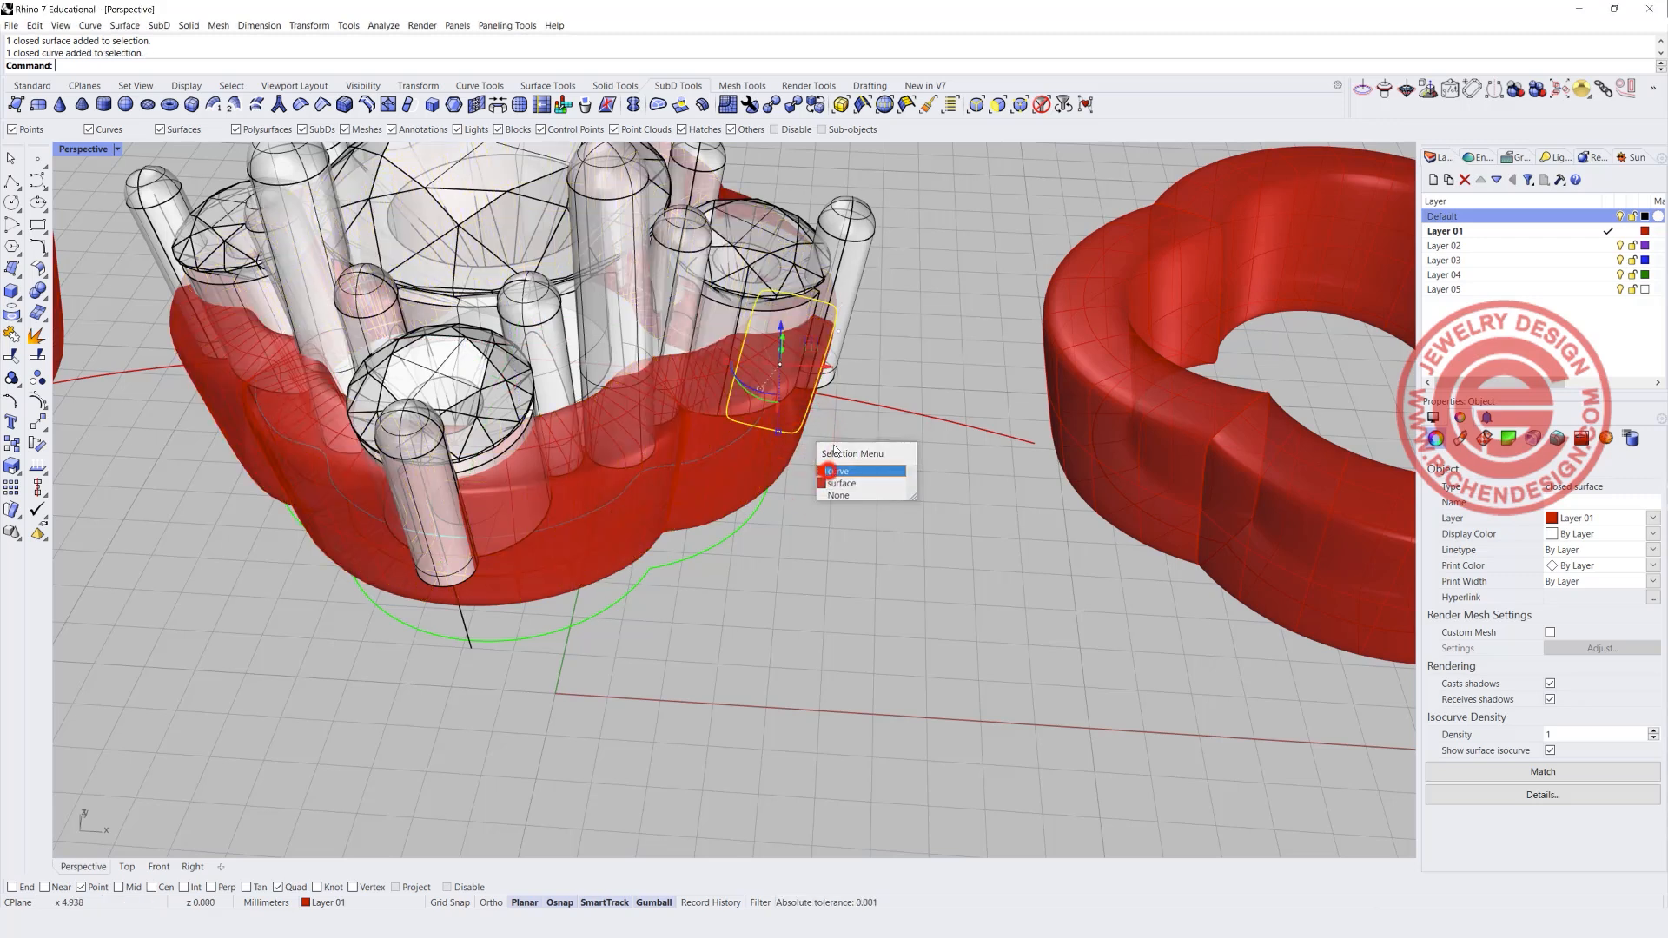
pyautogui.click(841, 470)
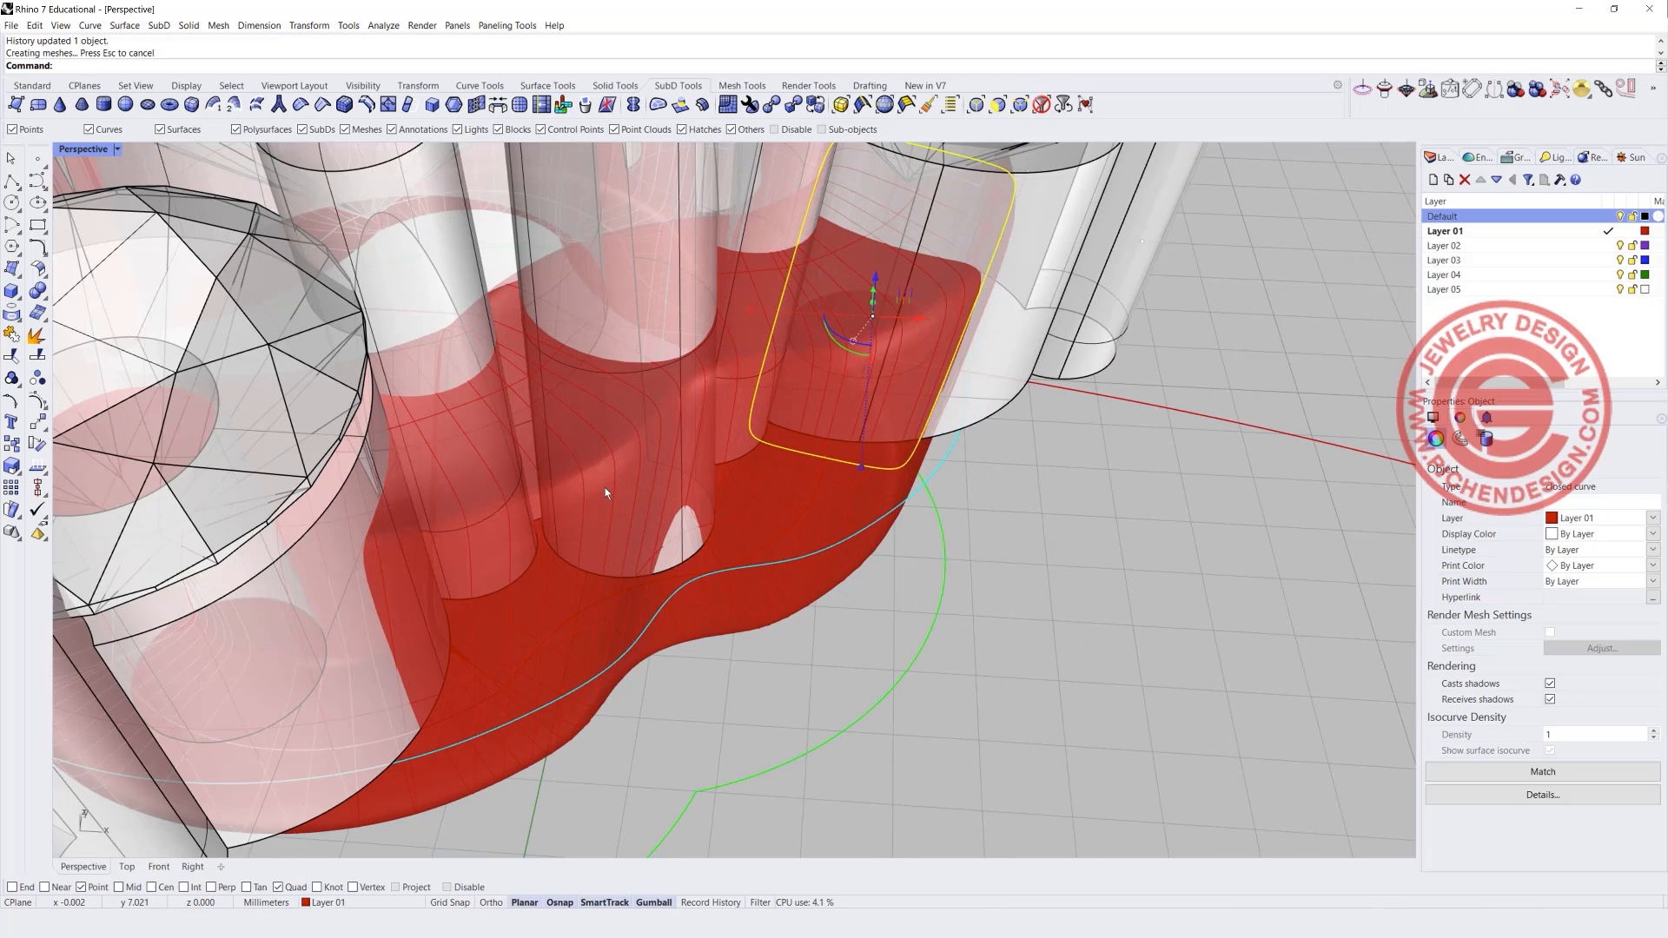
pyautogui.moveTo(789, 362)
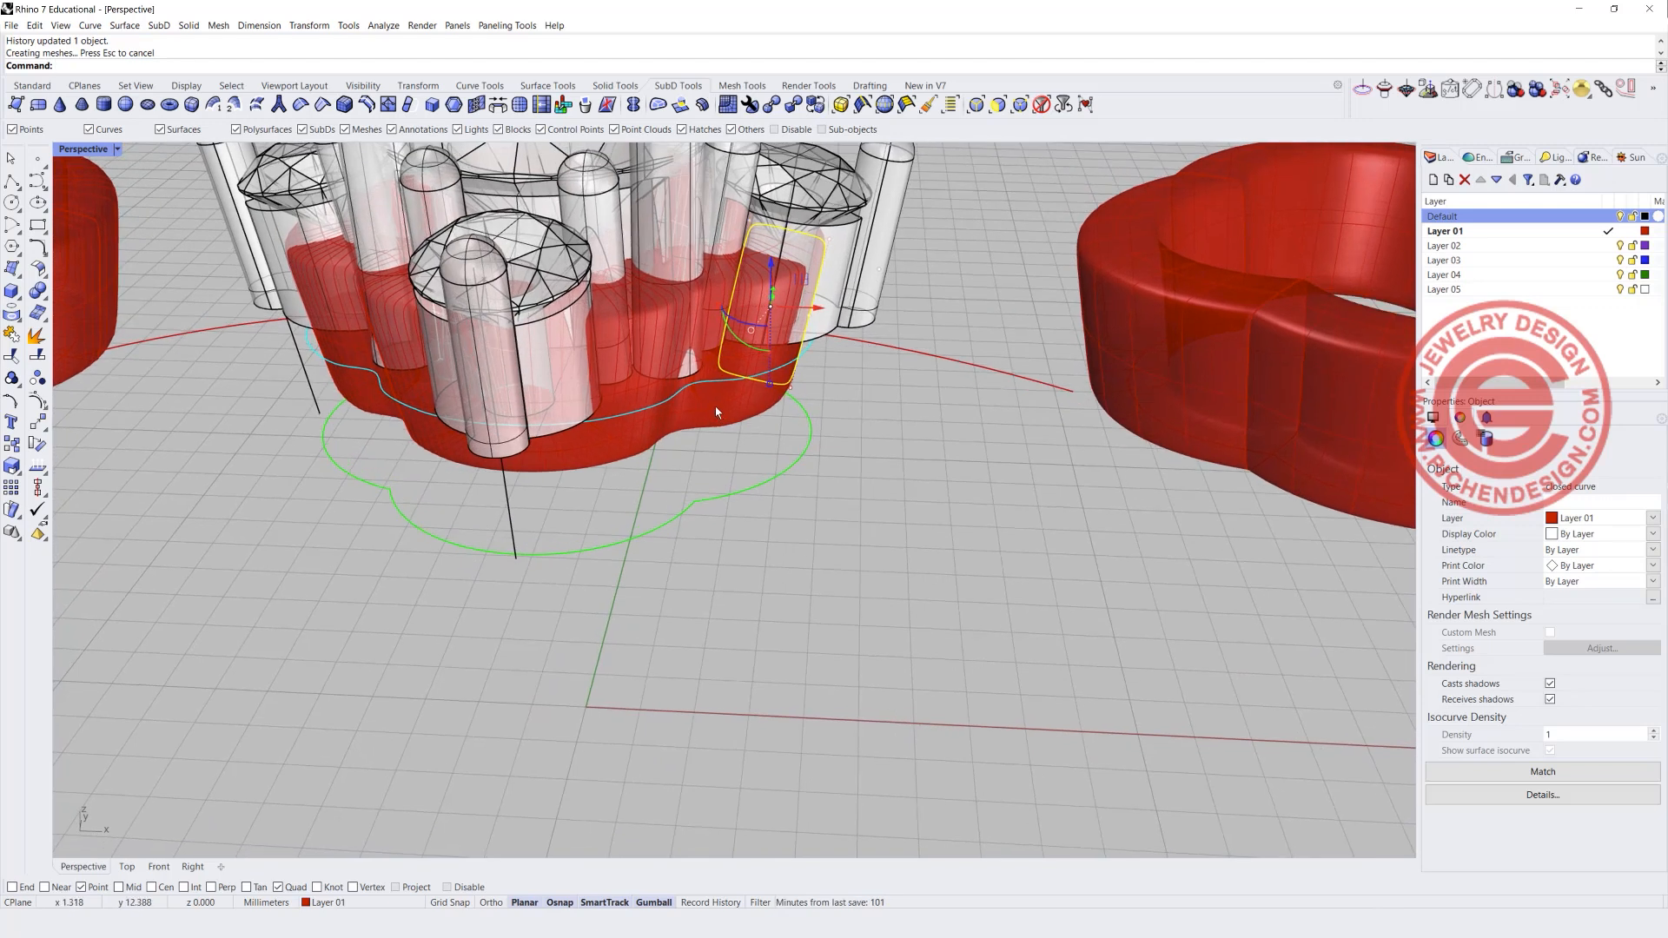
pyautogui.press('ctrl+z')
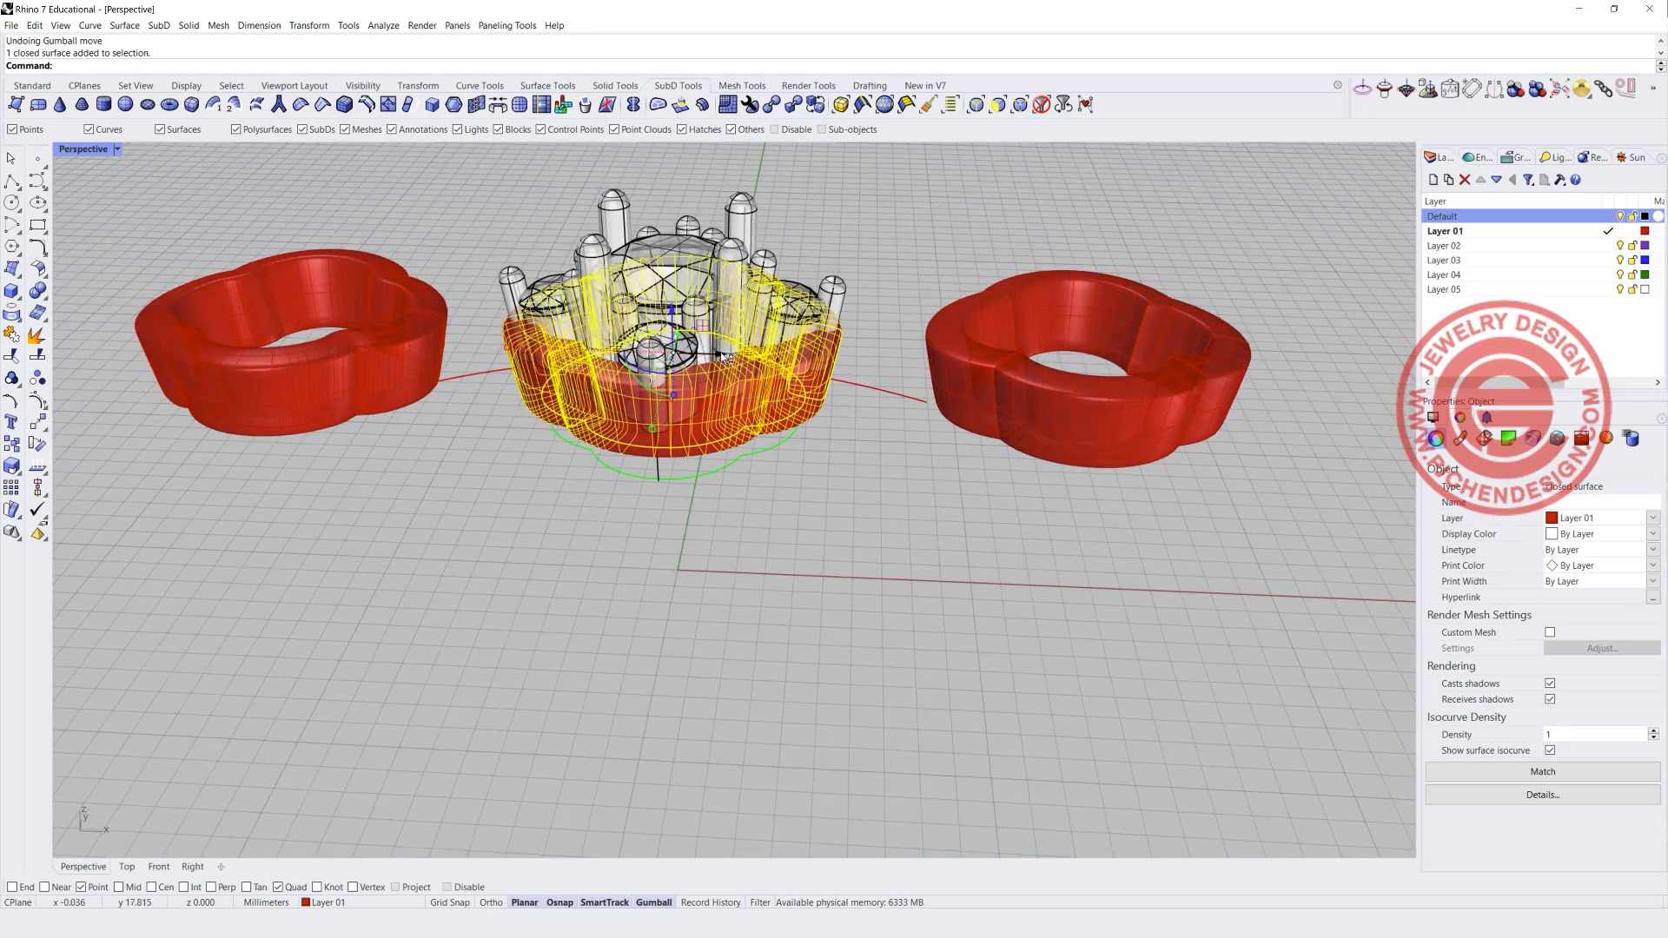
pyautogui.moveTo(883, 443)
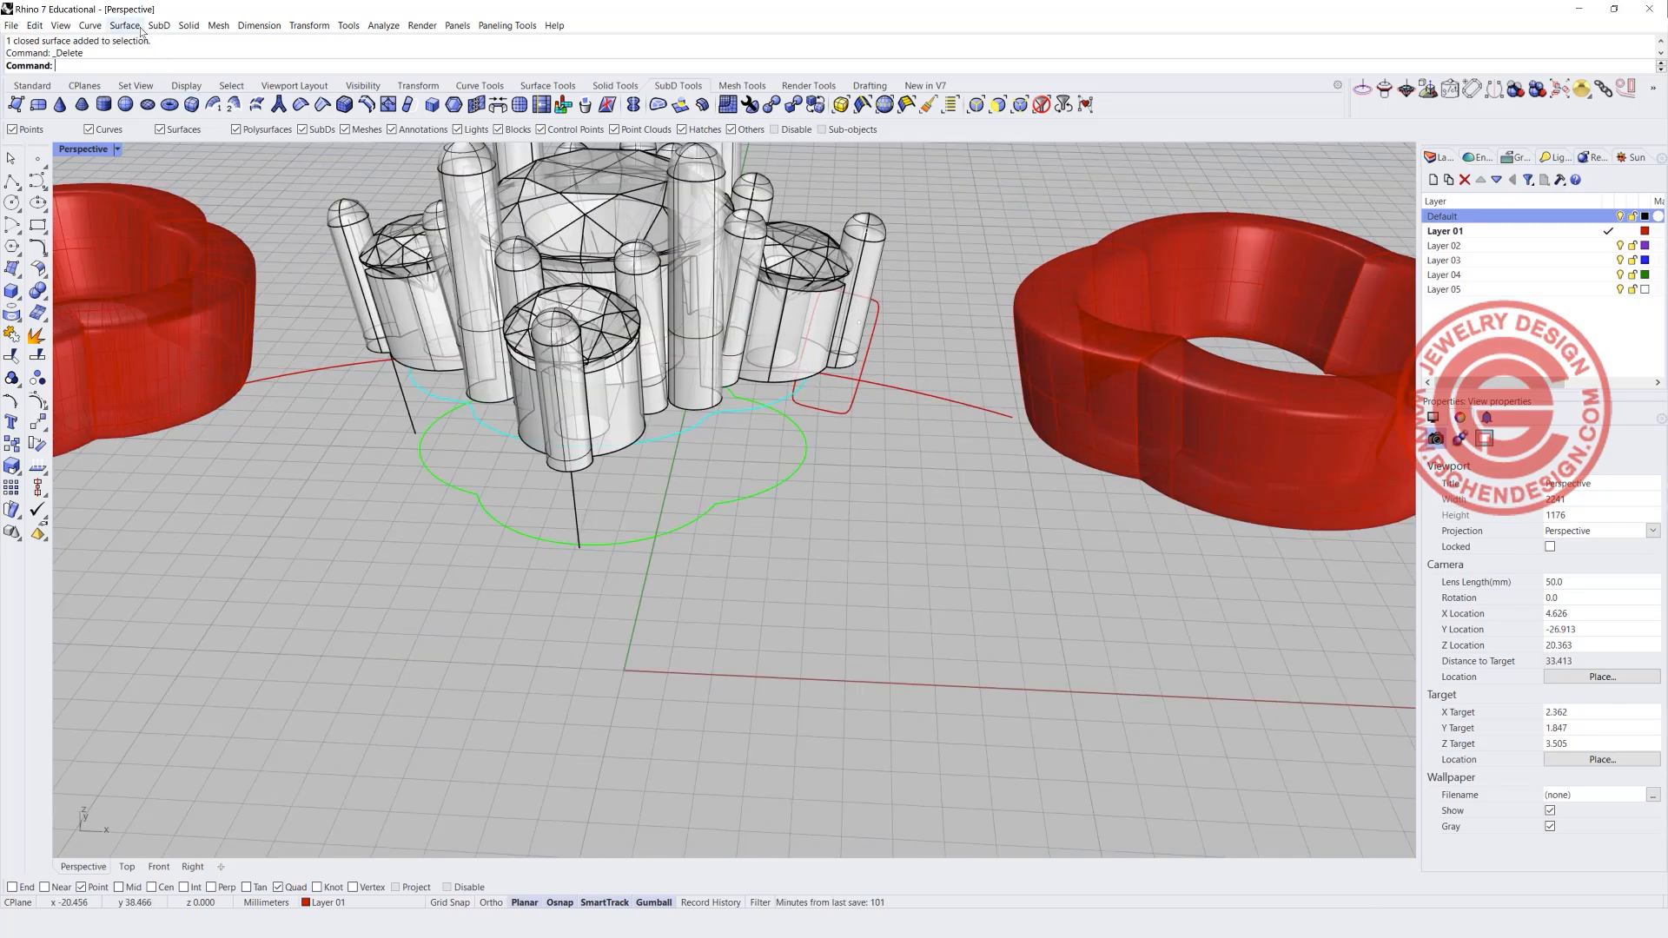
# - Start a SubD one-rail sweep on the scalloped rail and preview it around the setting
pyautogui.click(126, 24)
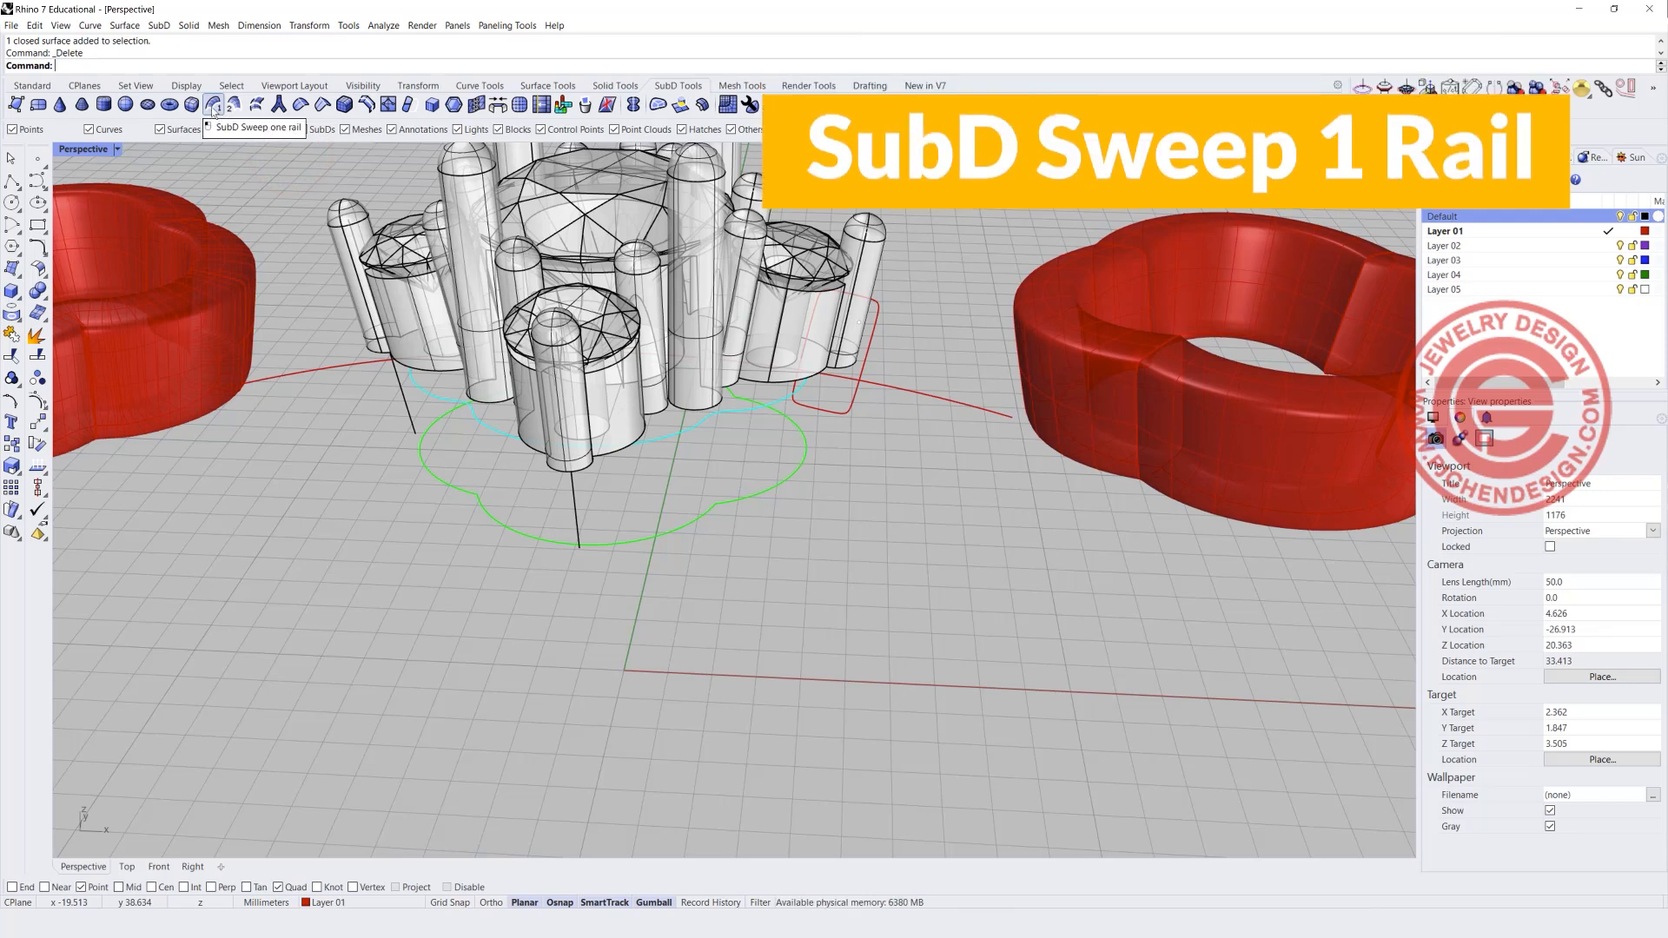
pyautogui.click(218, 104)
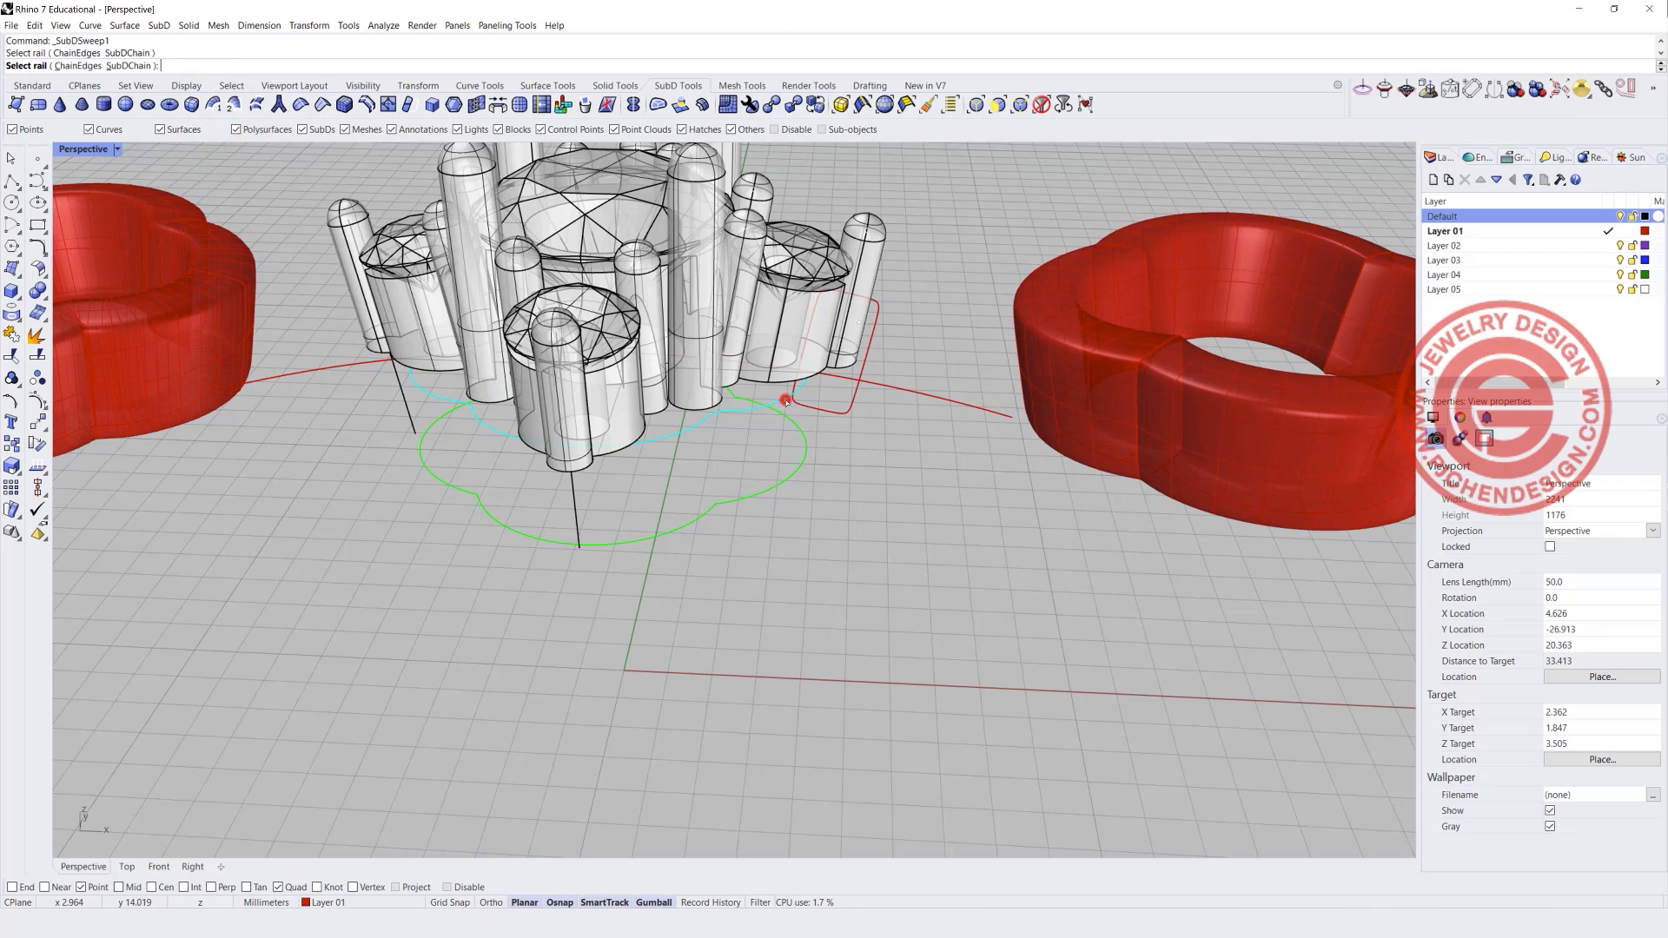
pyautogui.click(786, 401)
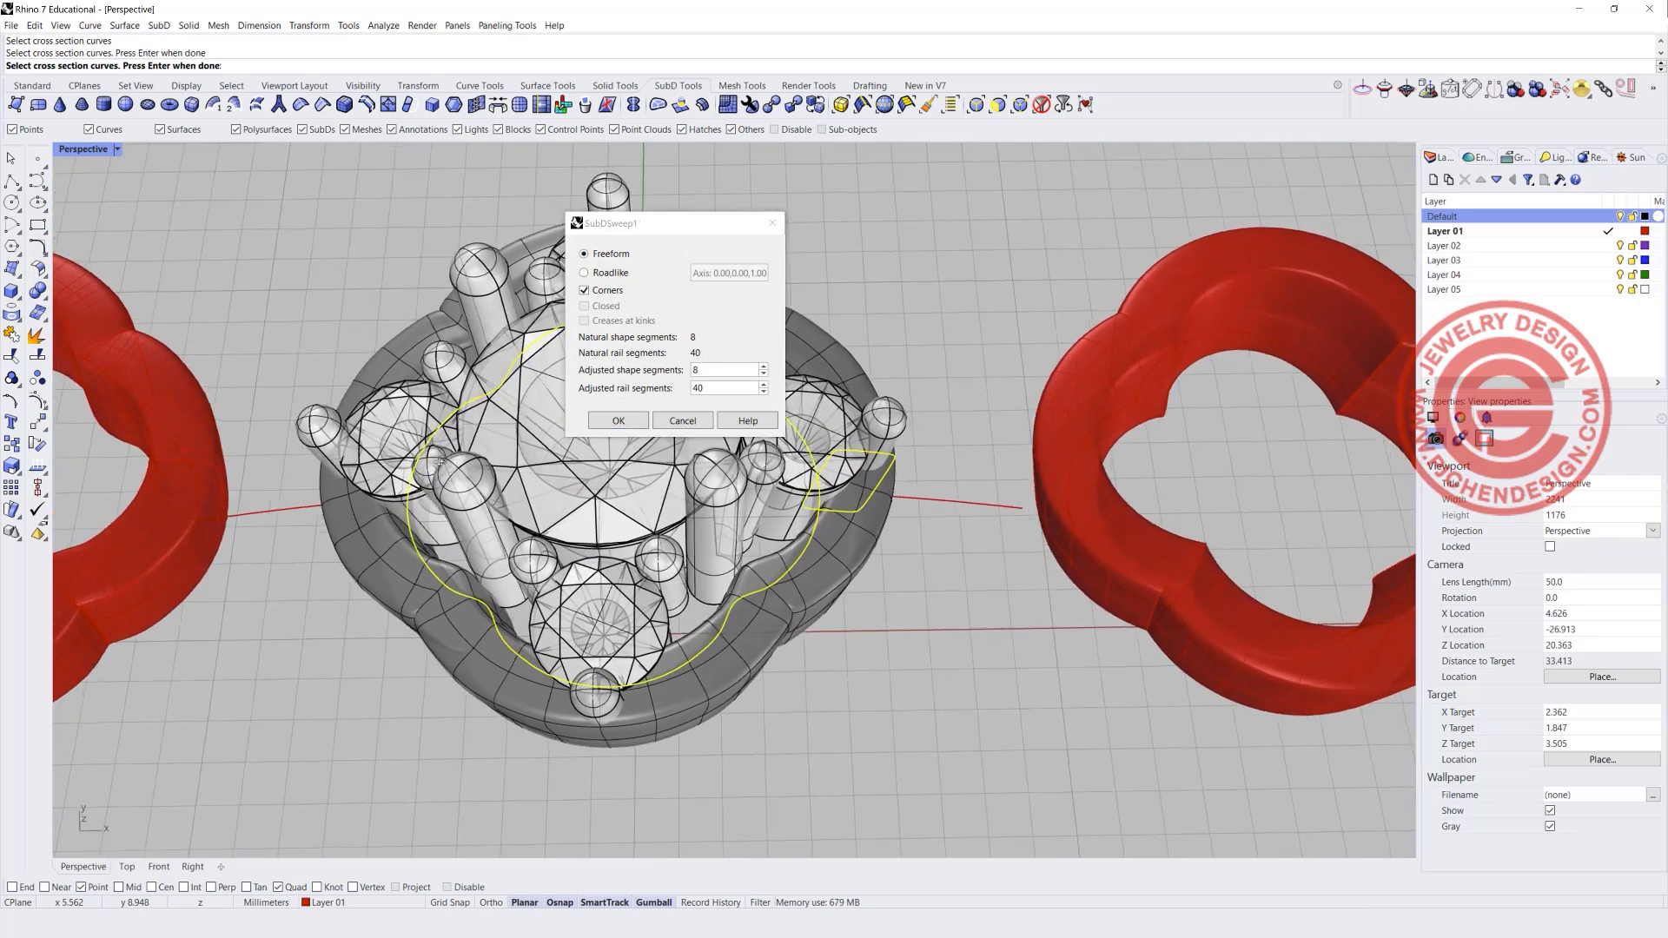
pyautogui.moveTo(612, 222); pyautogui.dragTo(893, 168)
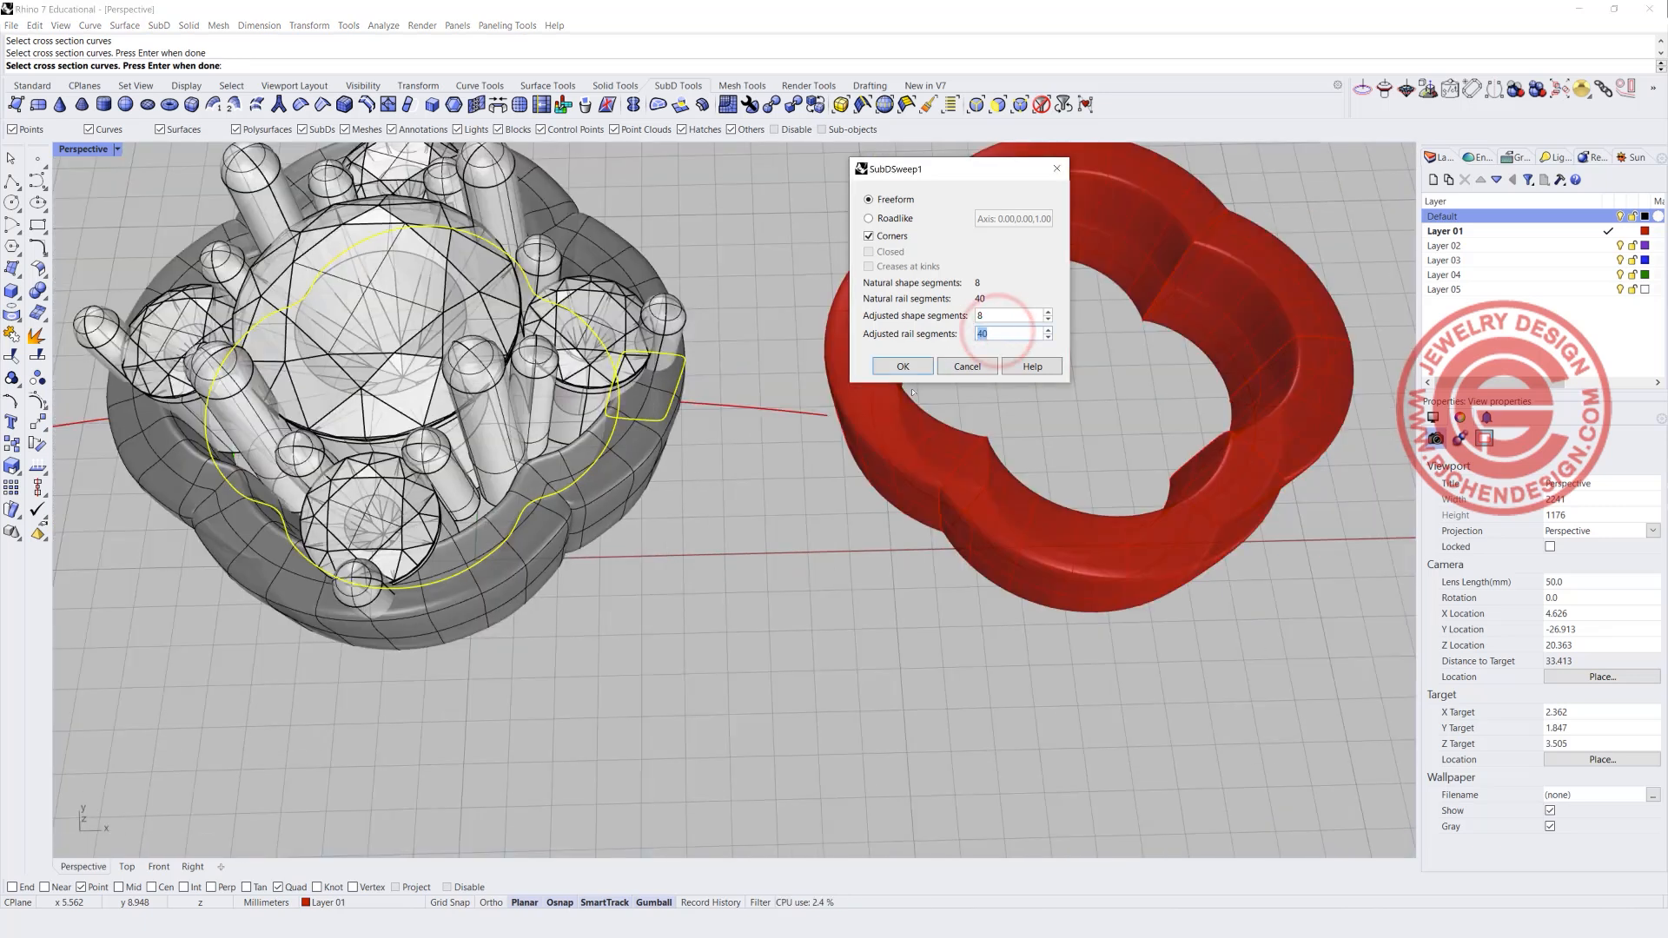
# - Set adjusted rail segments to 32 and shape segments to 3 for the SubD band
pyautogui.write('32')
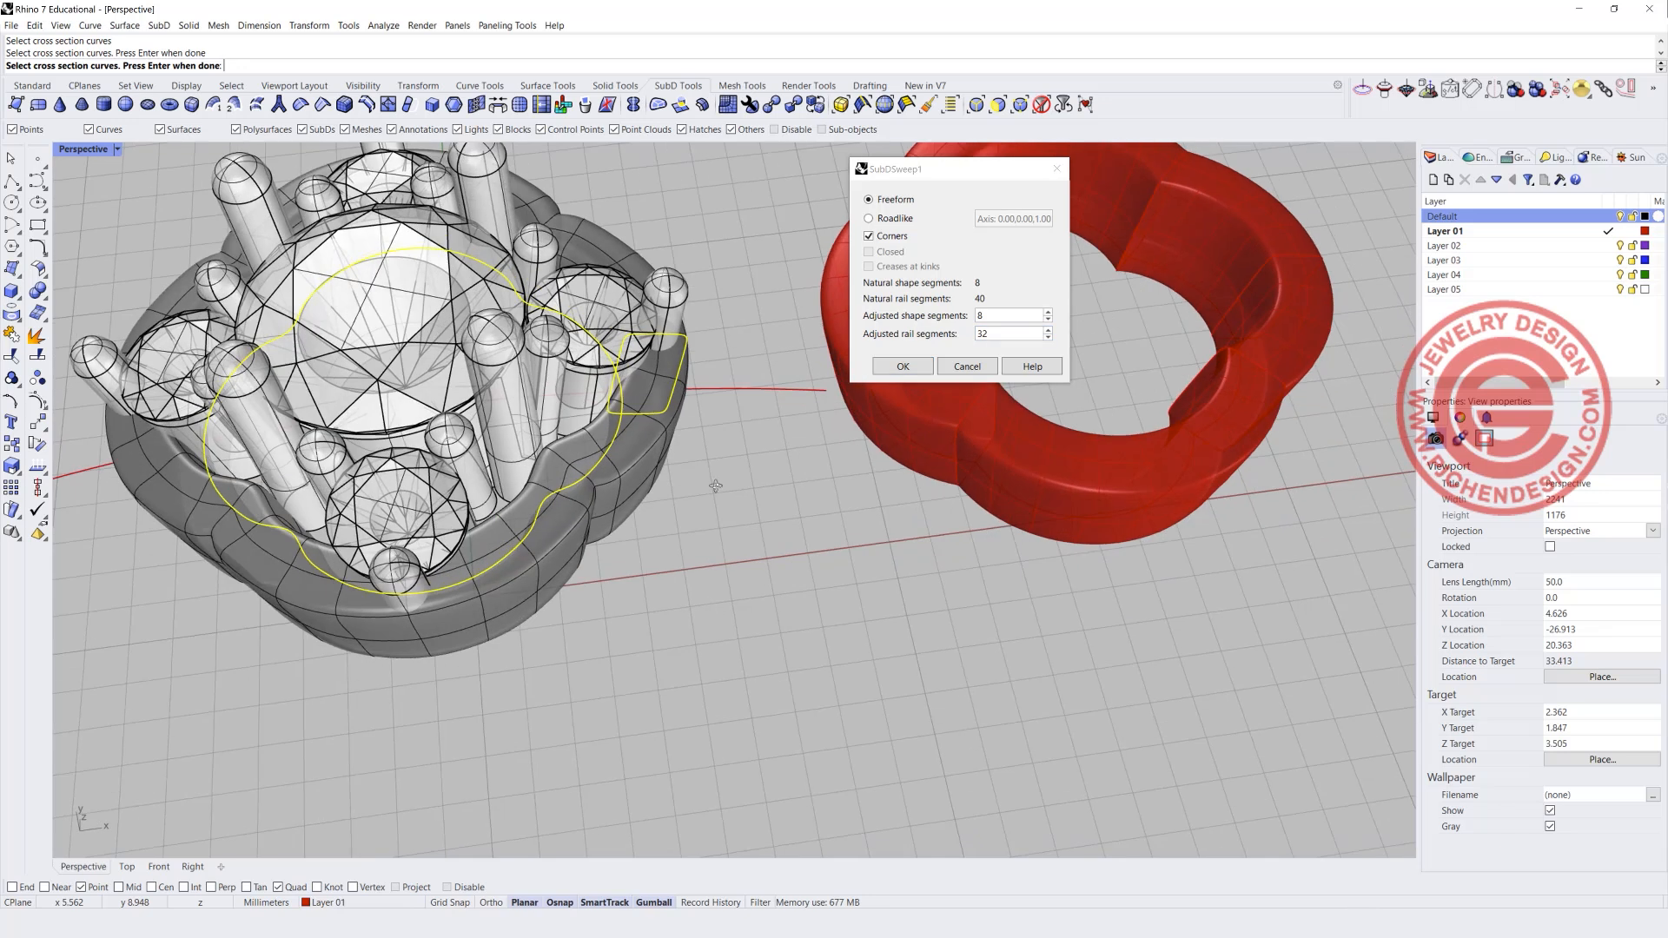
pyautogui.click(1006, 315)
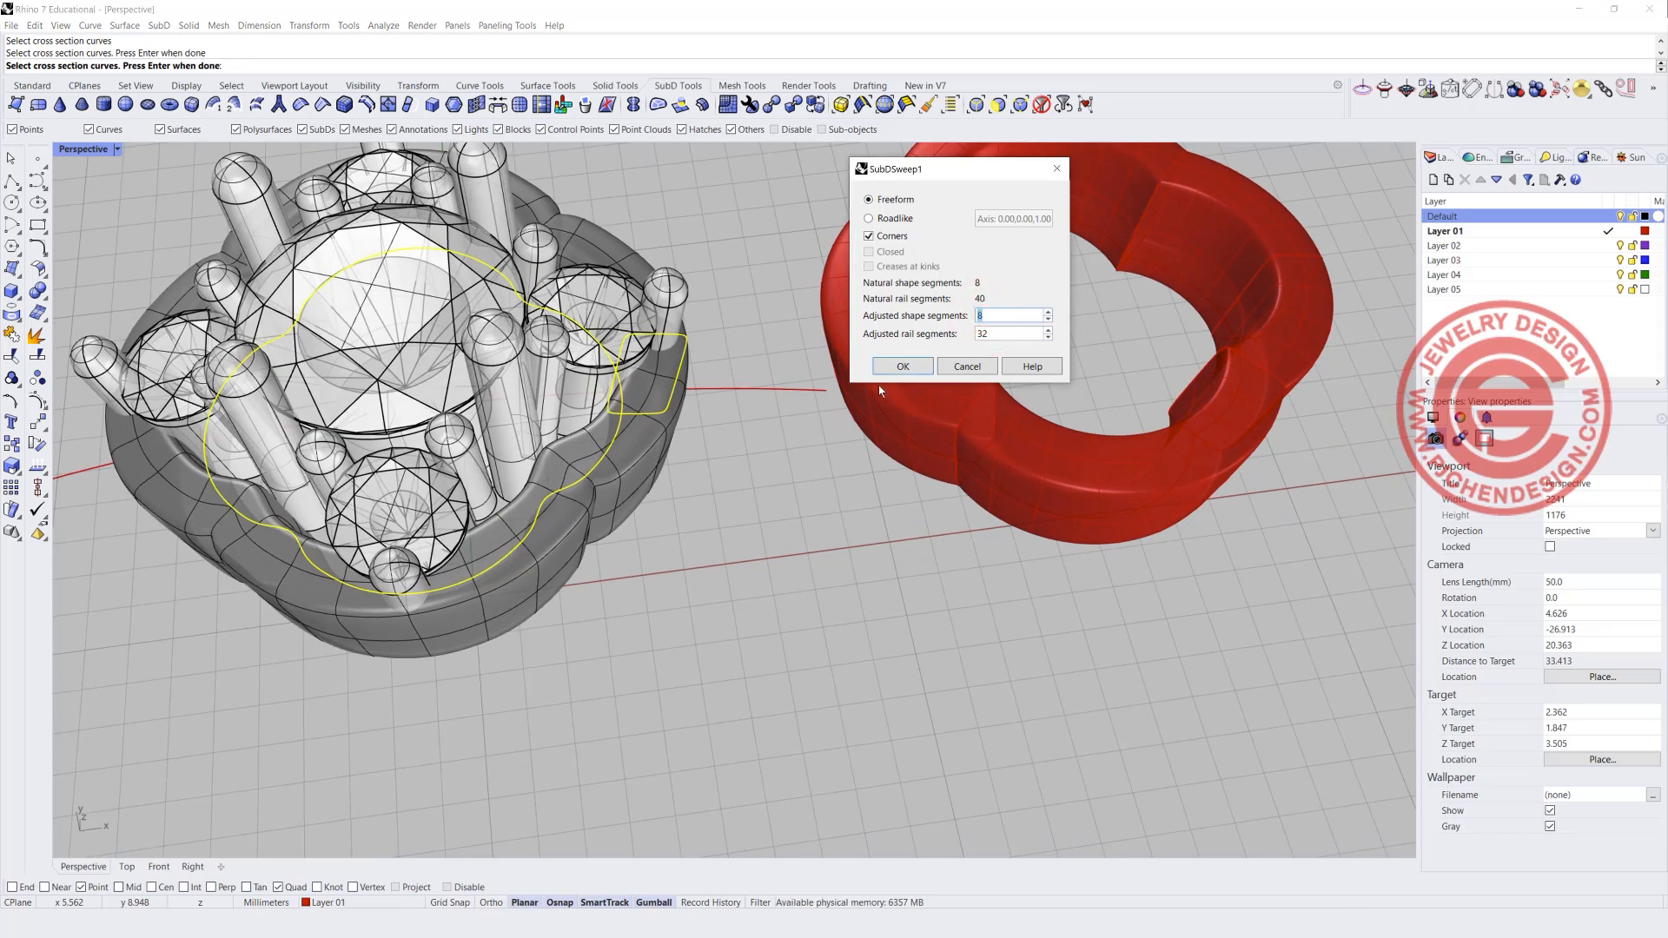
pyautogui.write('3')
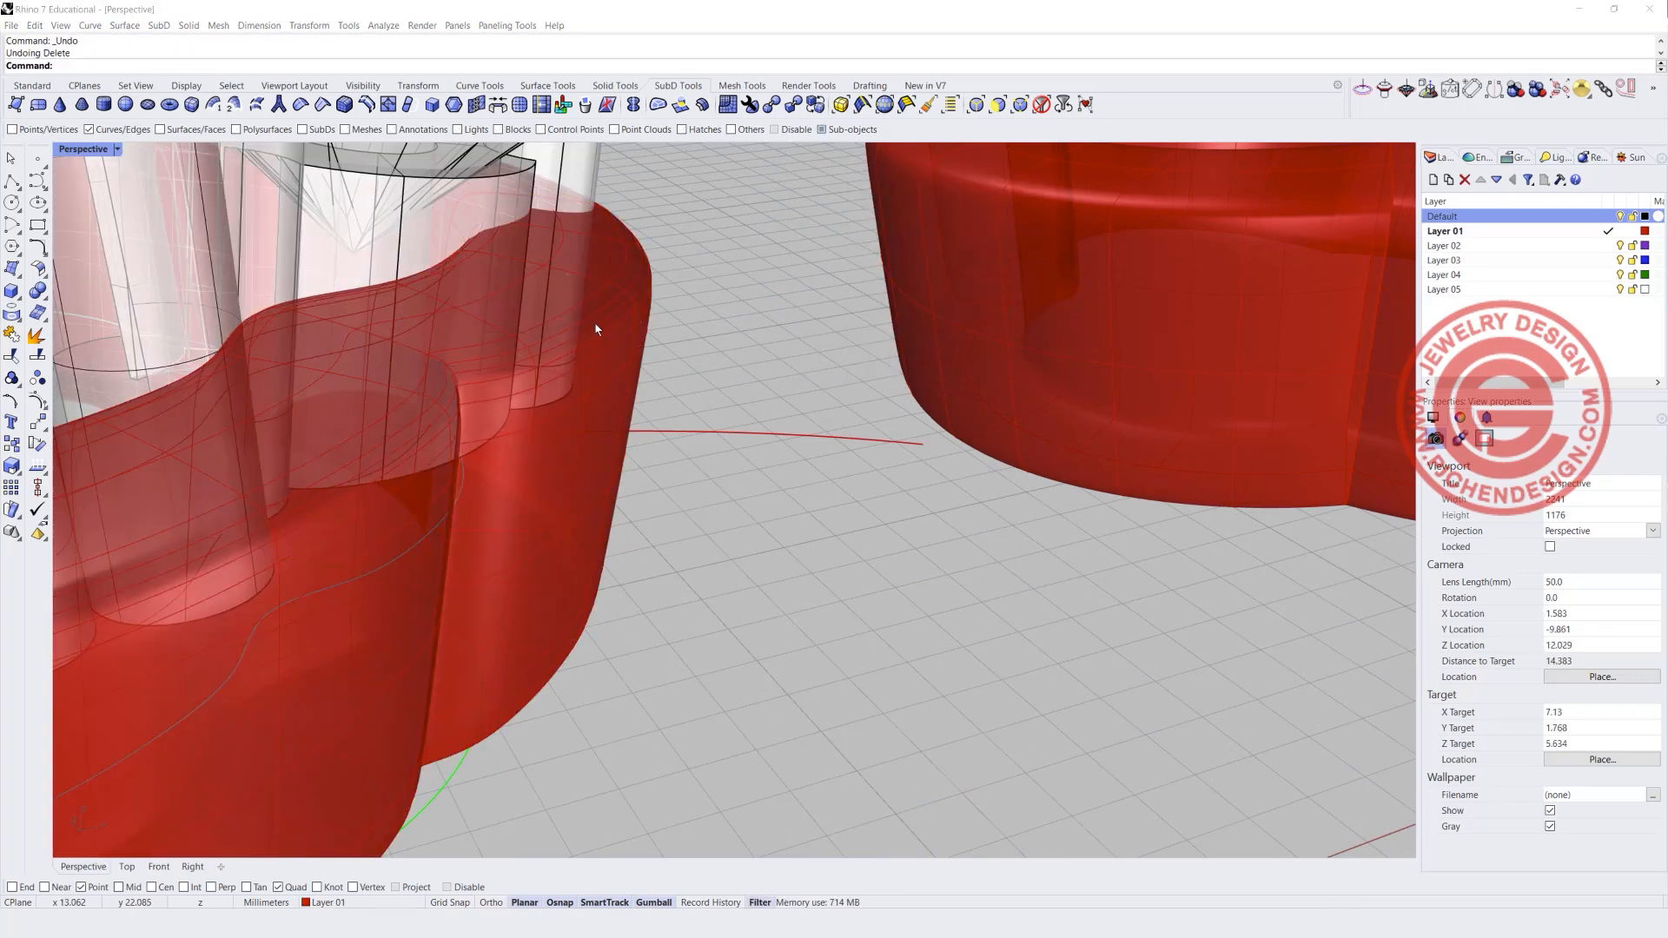
pyautogui.moveTo(637, 292)
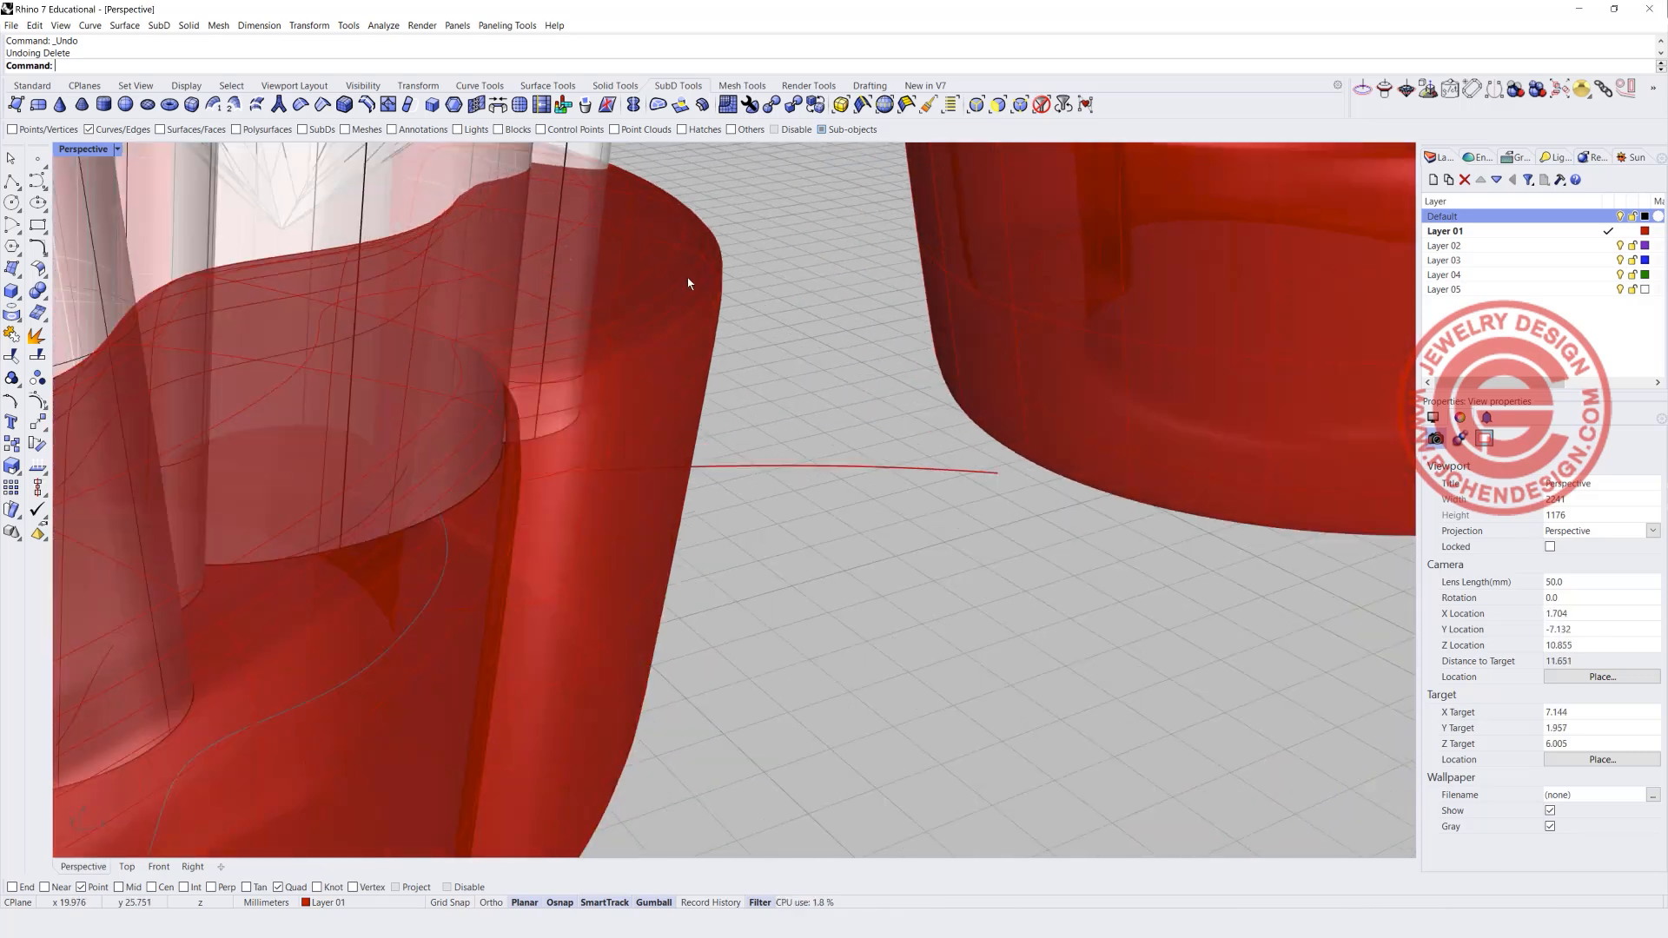
# - Remove an edge loop of 31 edges from the SubD band to smooth it
pyautogui.click(591, 332)
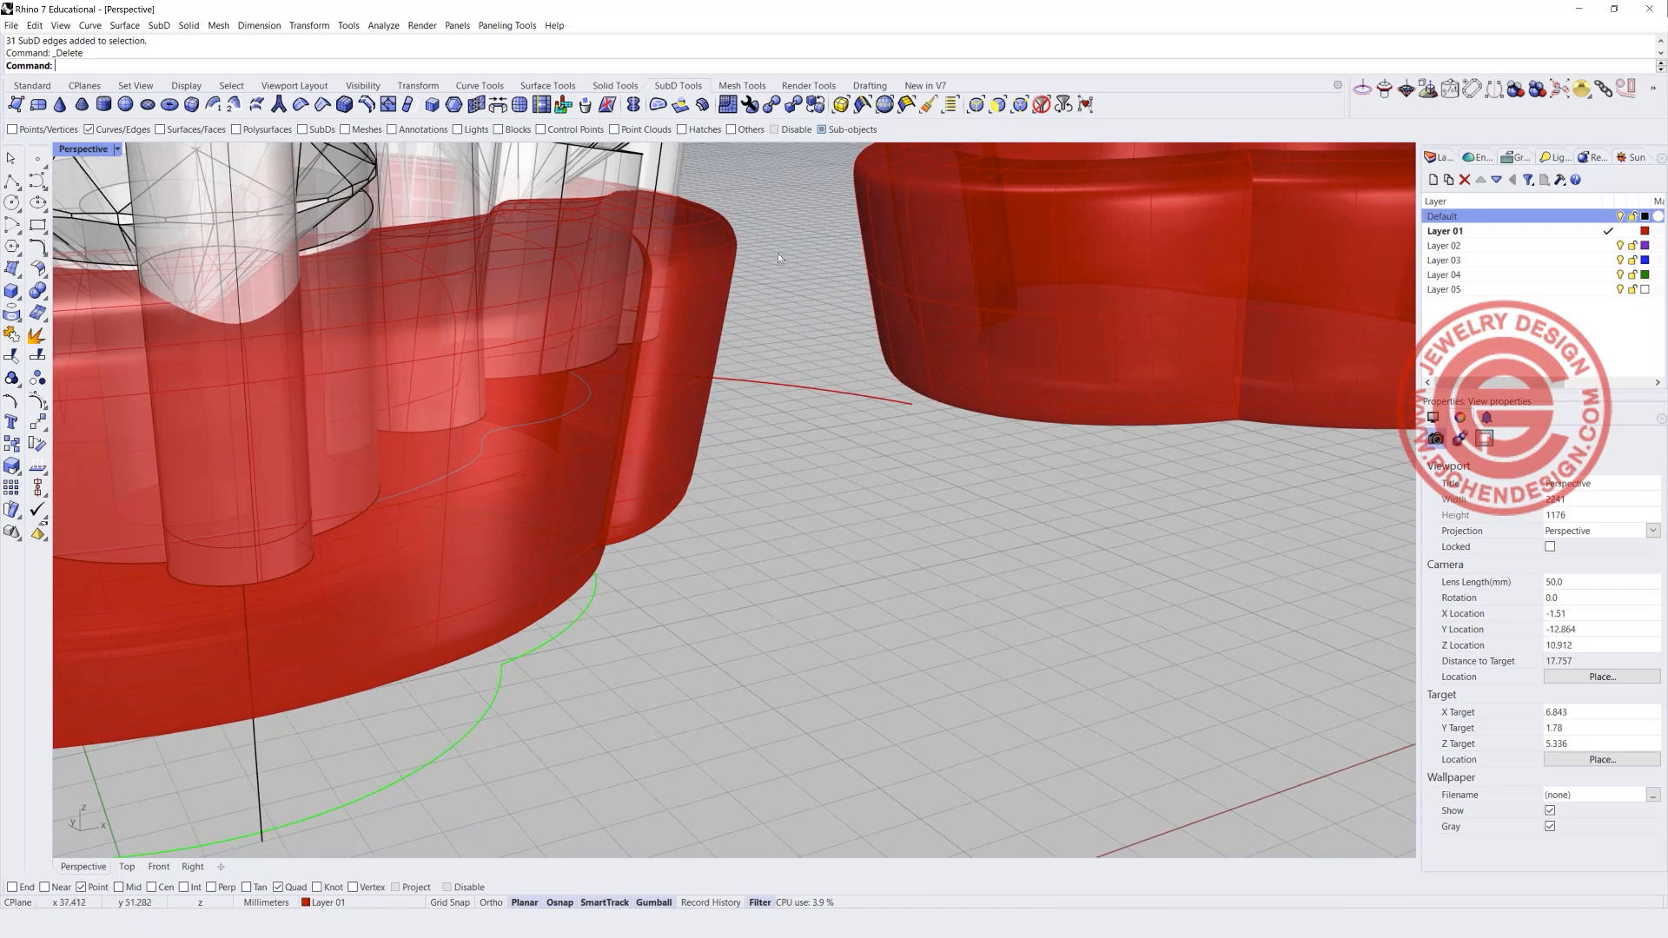
pyautogui.press('ctrl+z')
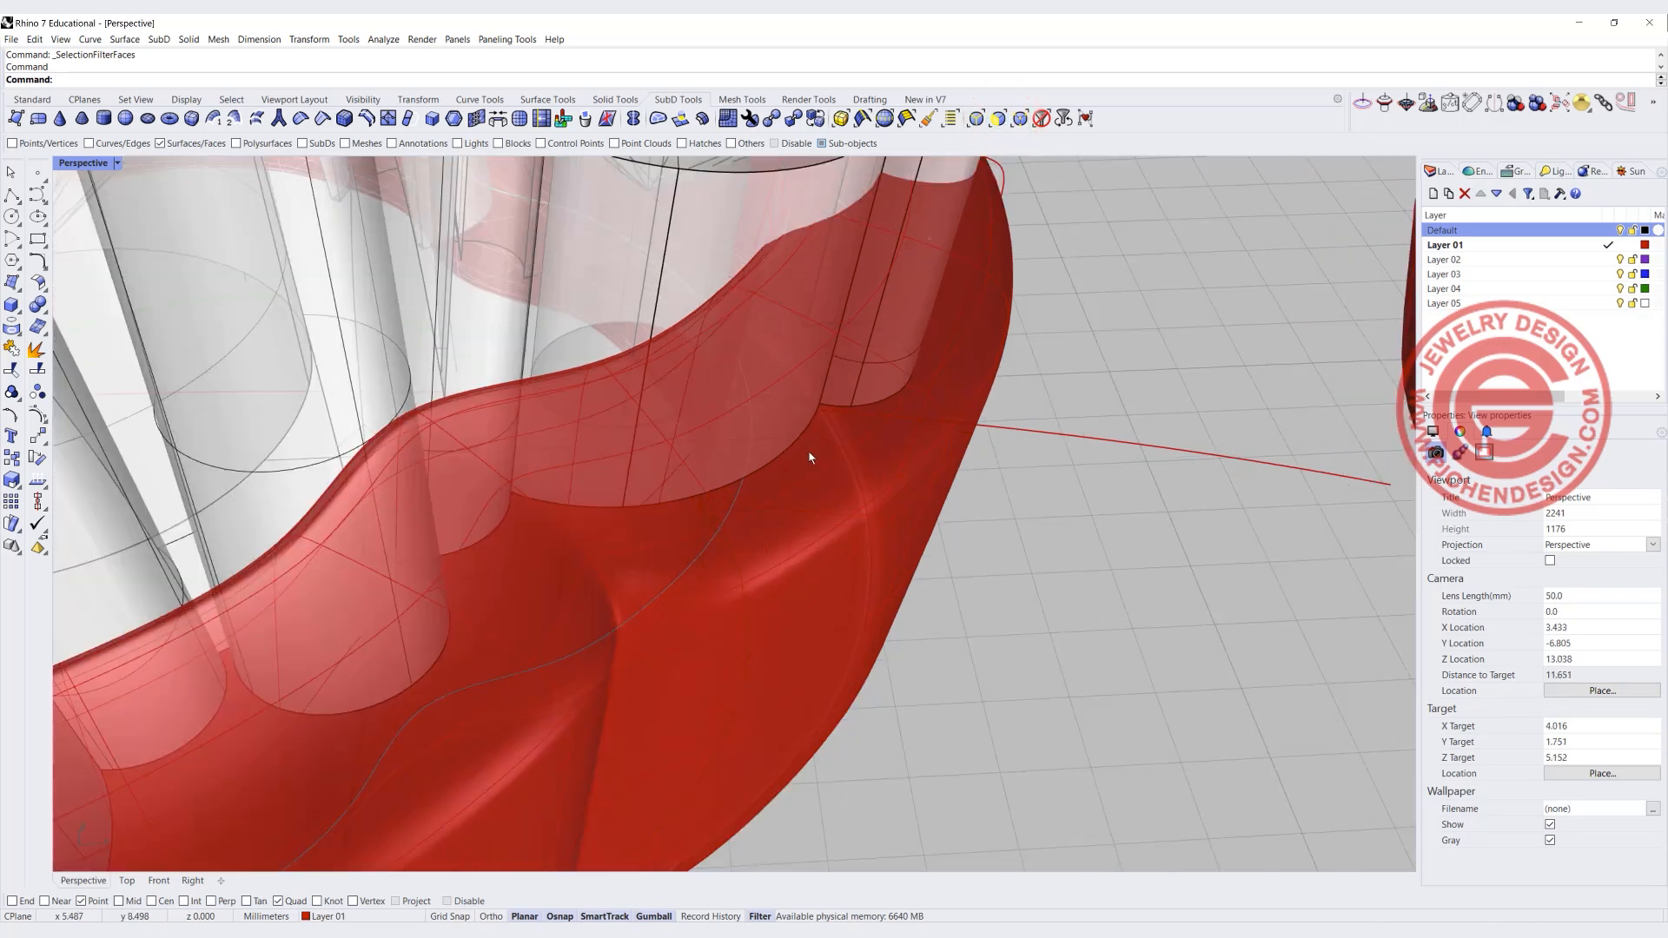
# - Select a face of the scalloped red band to view it beside the banded setting
pyautogui.click(667, 526)
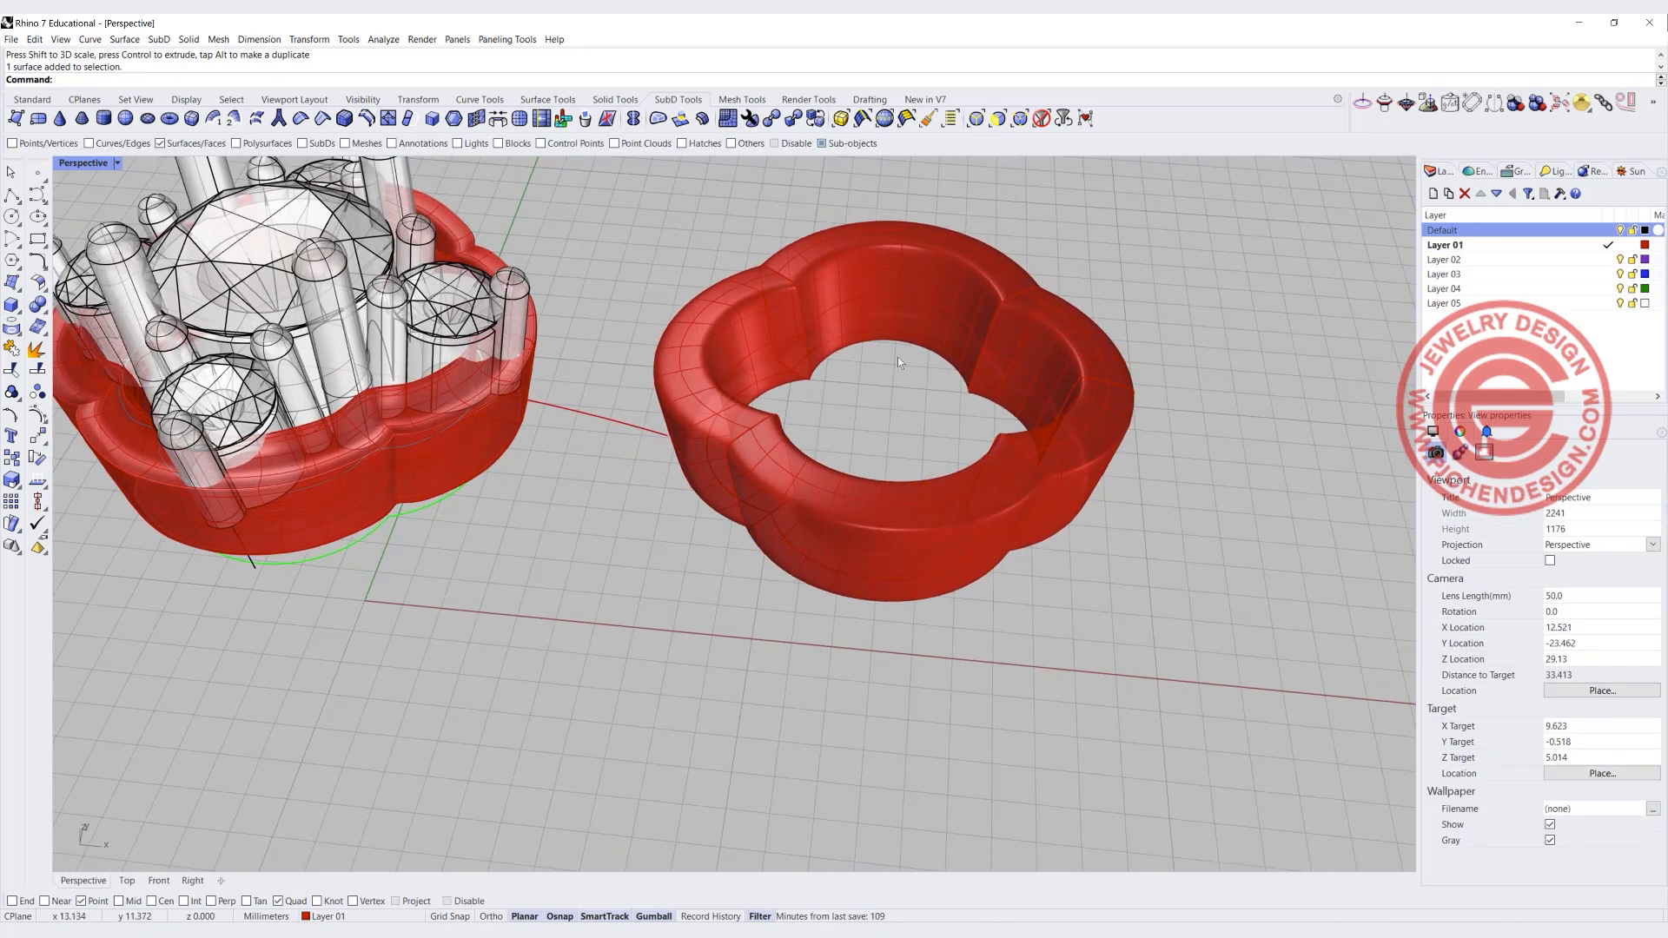
pyautogui.moveTo(707, 362)
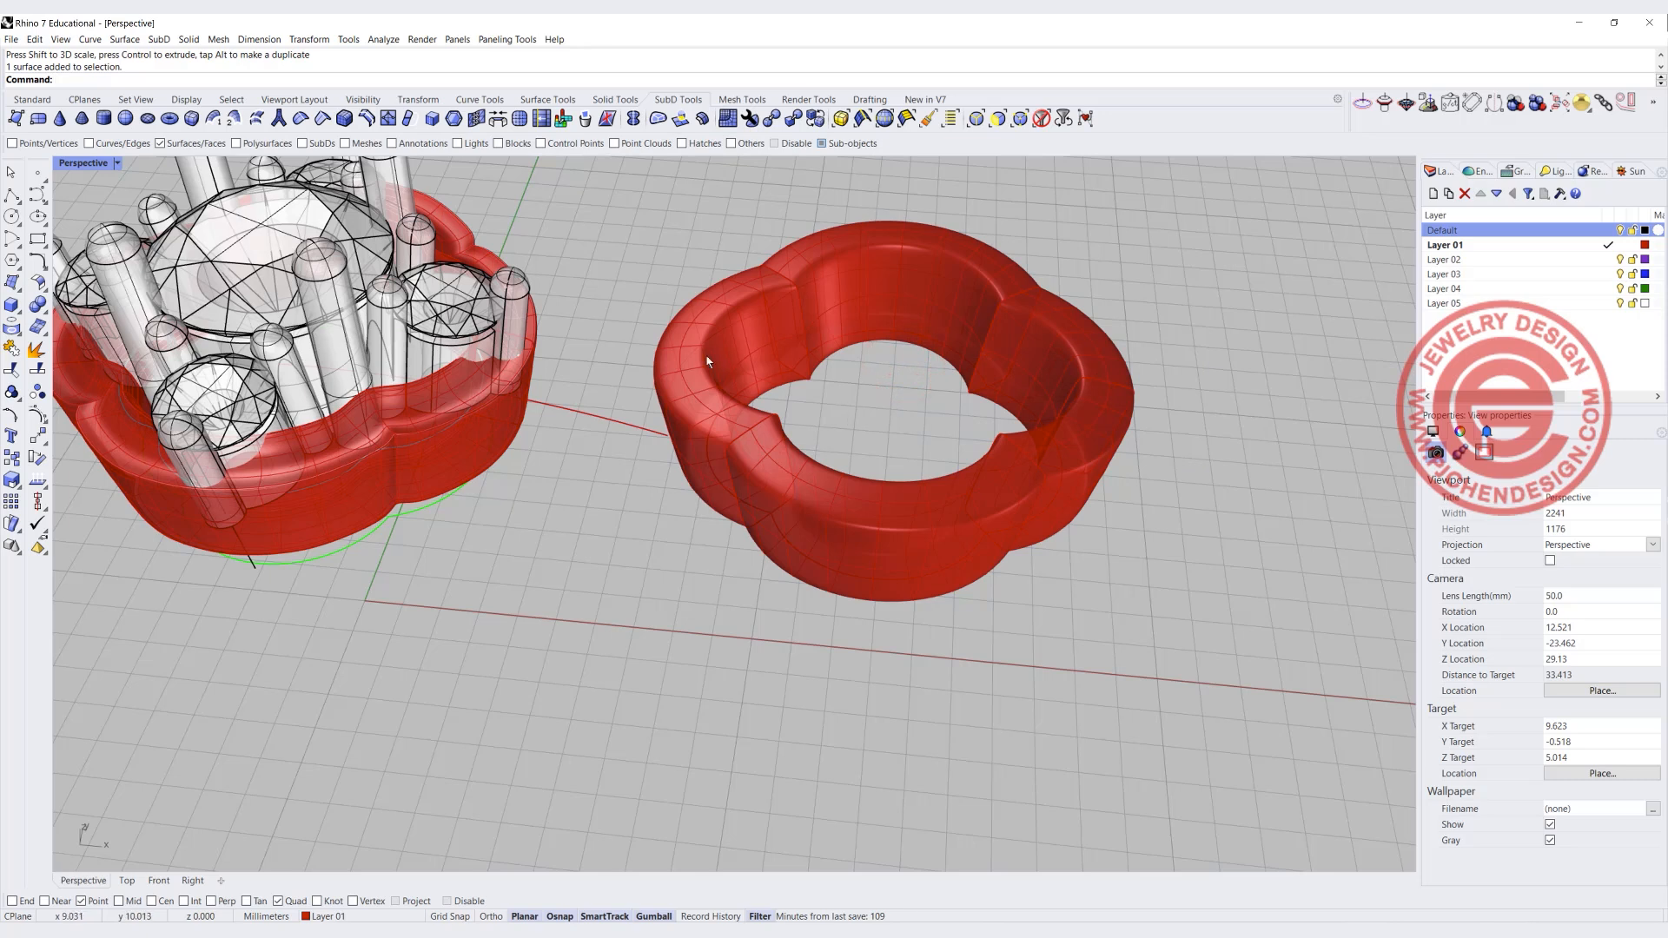